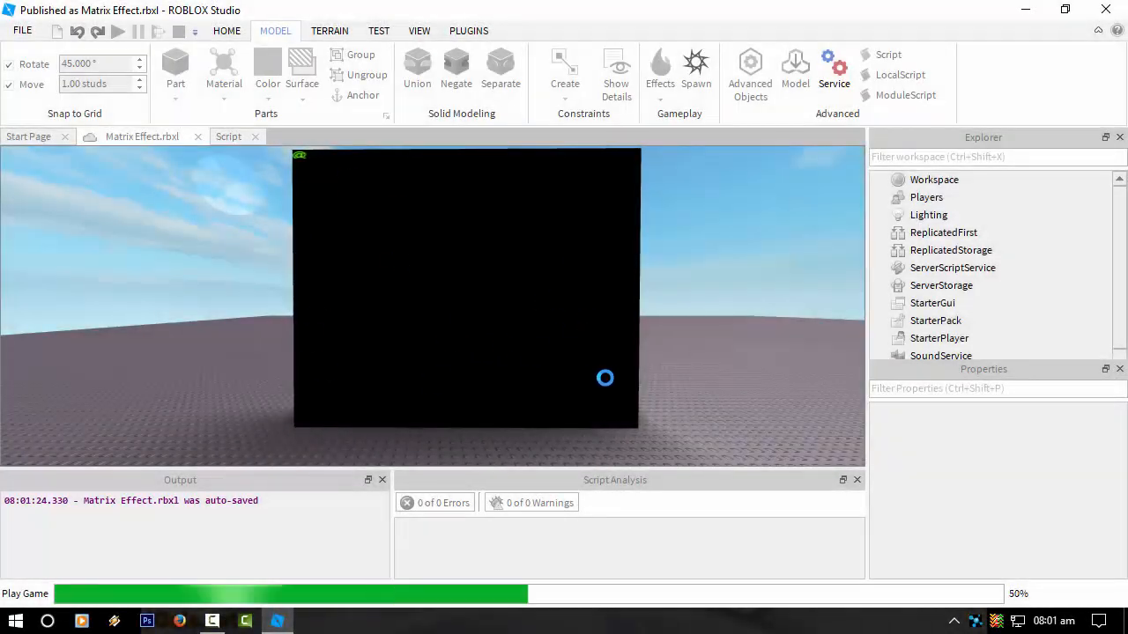
Step: Stop the current session and start a fresh play test of the Matrix Effect place
{"action": "left_click", "coordinate": [117, 31]}
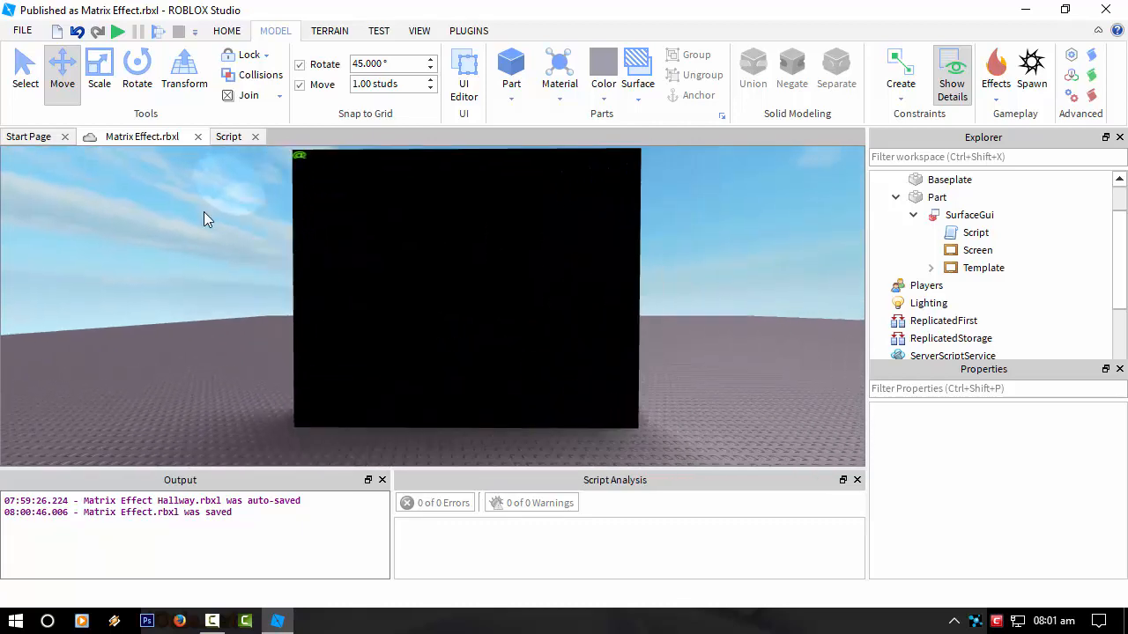
{"action": "left_click", "coordinate": [117, 31]}
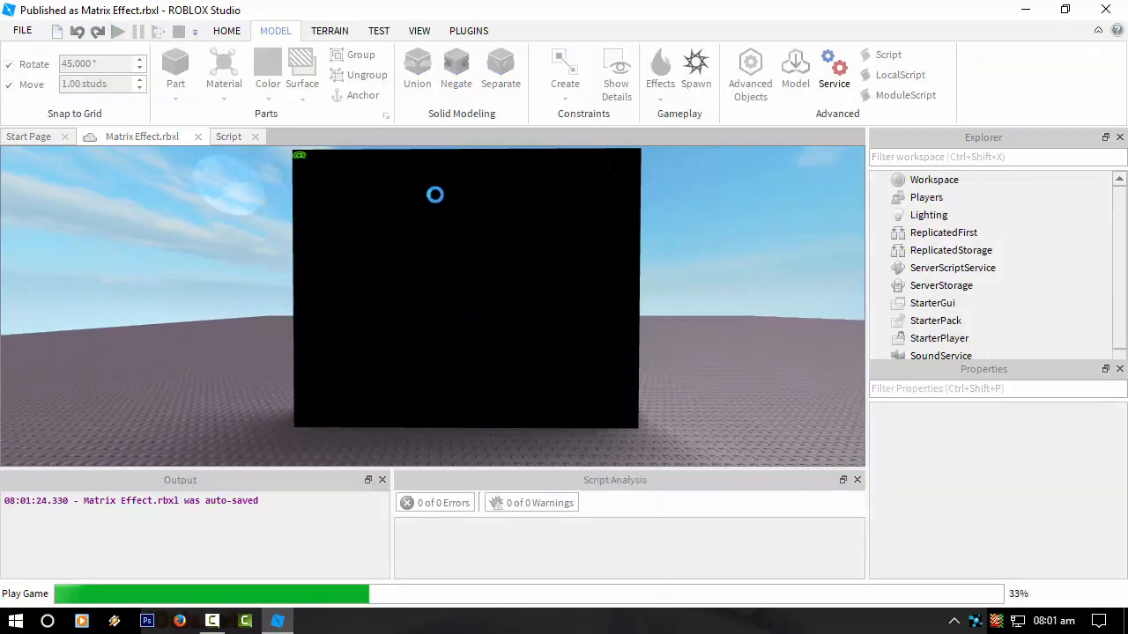
Step: Expand Workspace and the part's SurfaceGui in Explorer while the falling characters play
{"action": "left_click", "coordinate": [118, 30]}
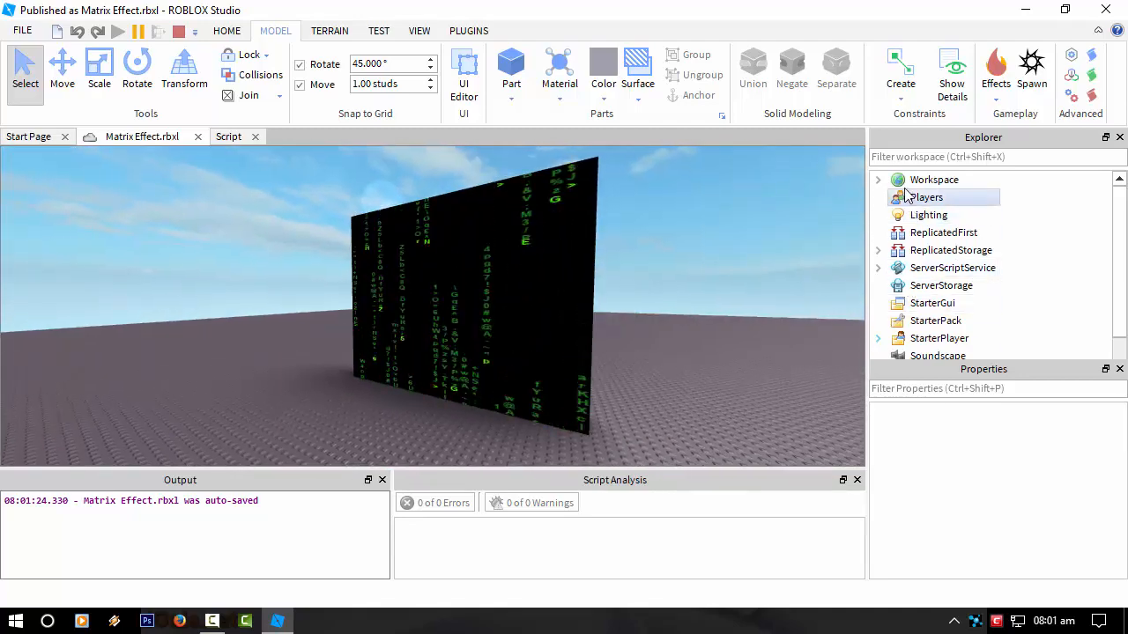
{"action": "left_click", "coordinate": [878, 179]}
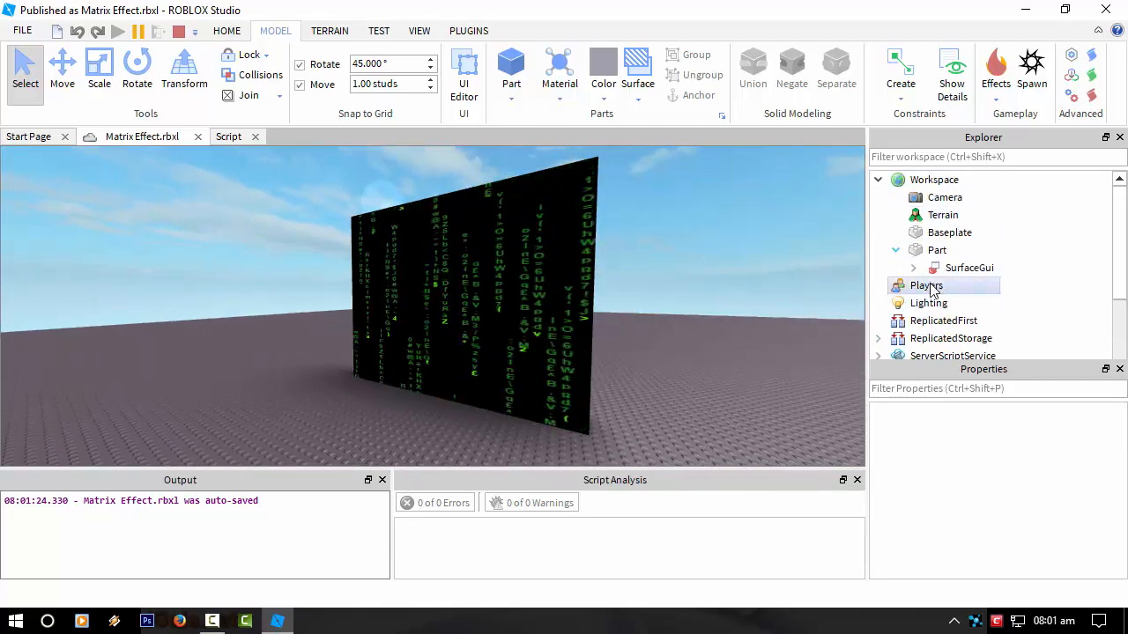
{"action": "left_click", "coordinate": [913, 267]}
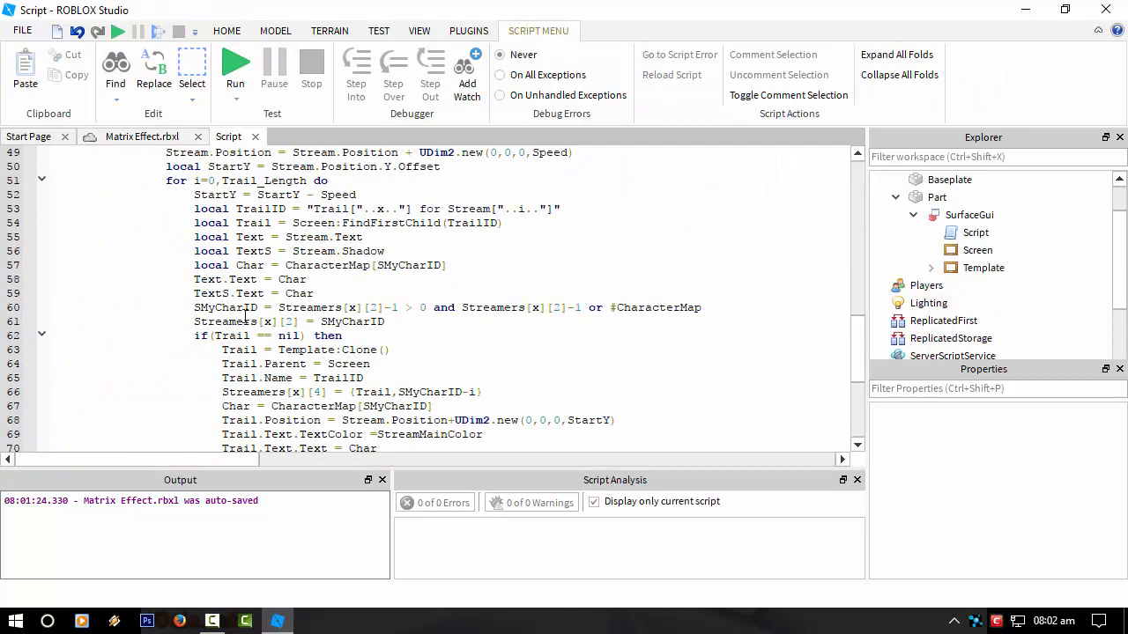
Step: Add wait(0.2) on line 85 after the main loop's end
{"action": "scroll", "scroll_direction": "down", "scroll_amount": 3}
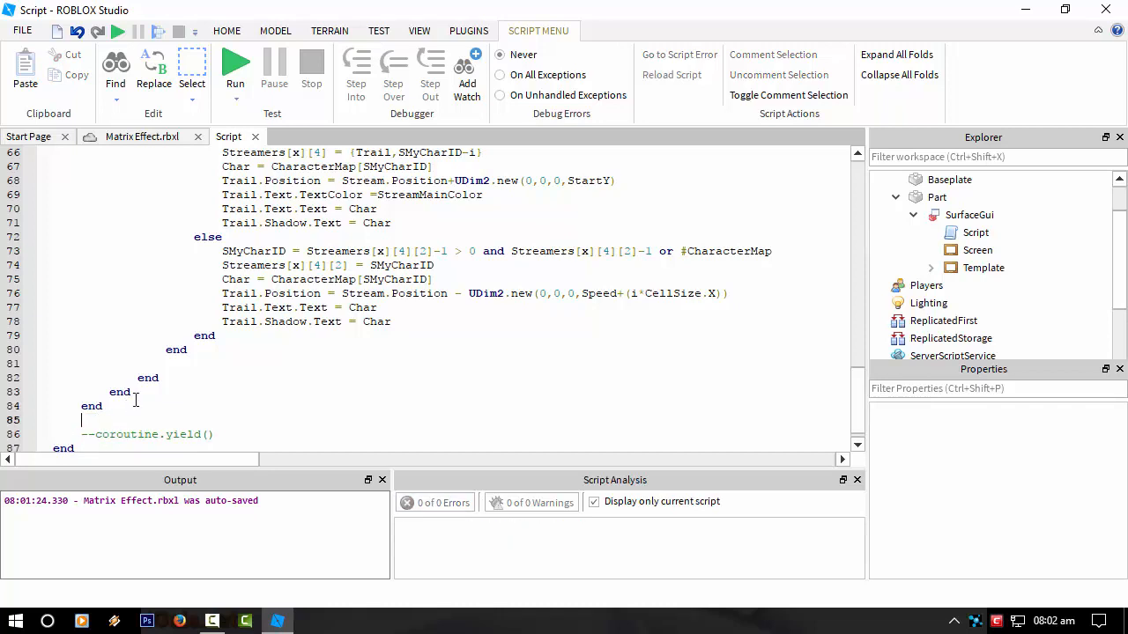
{"action": "type", "text": "wait ("}
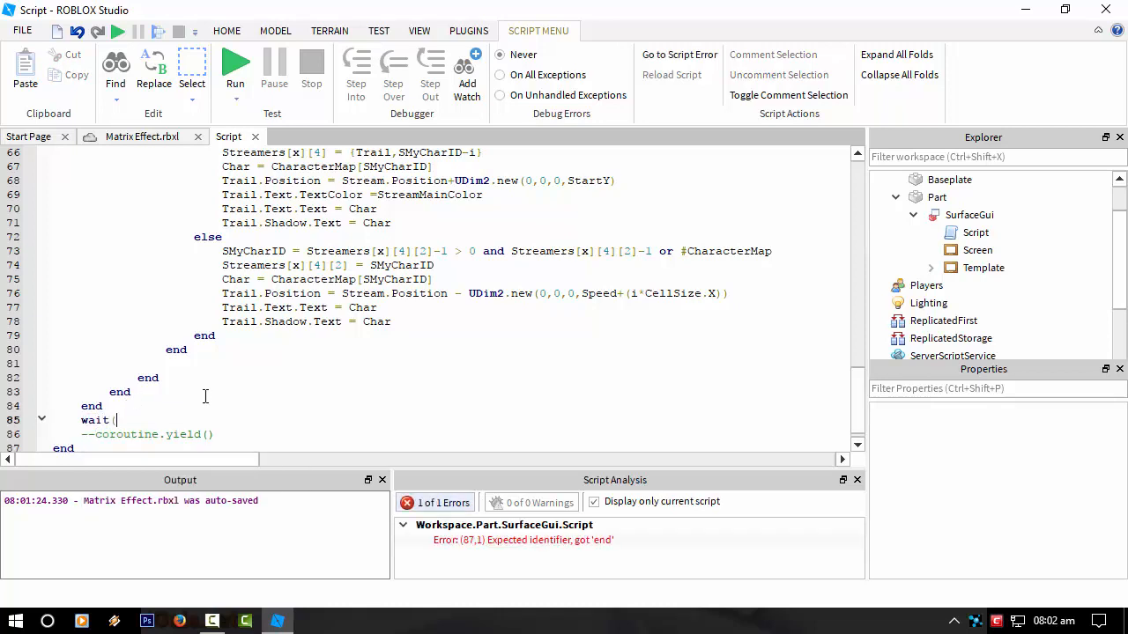
{"action": "type", "text": "0.2)"}
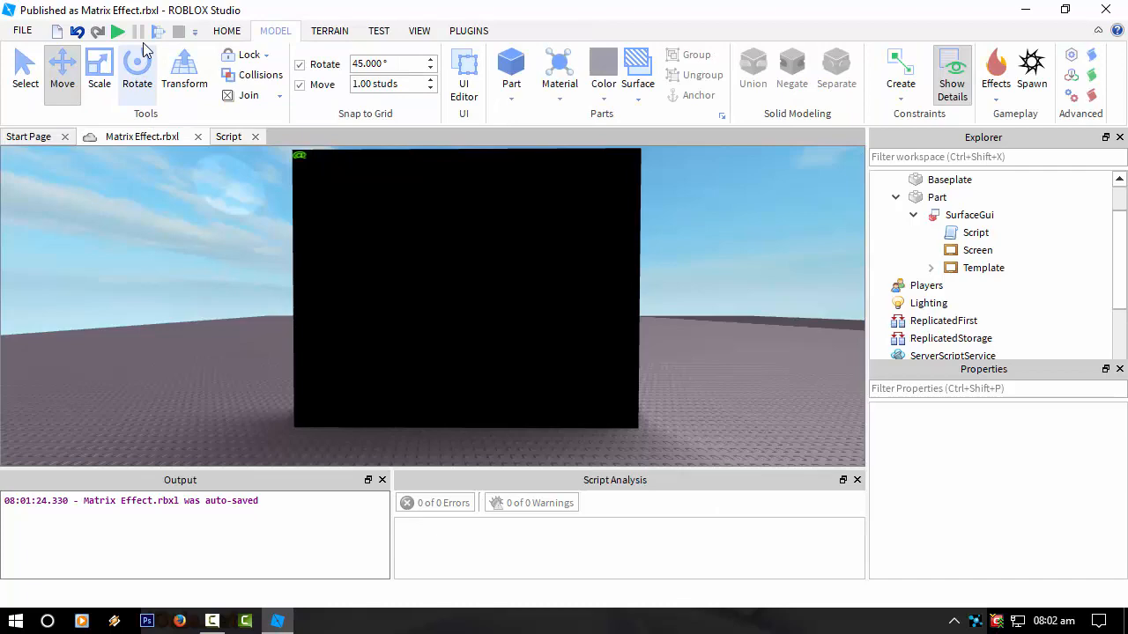
Step: Start a new play test with the 0.2-second wait in place
{"action": "left_click", "coordinate": [118, 32]}
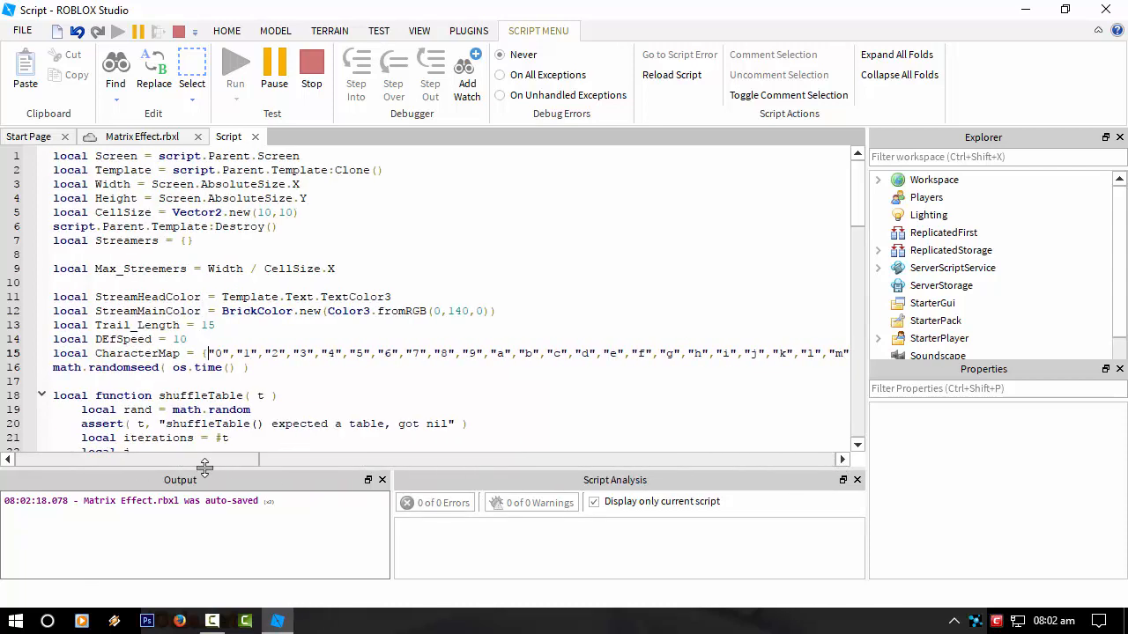
Step: Zoom the camera in on the black part to watch the green trails fall
{"action": "scroll", "scroll_direction": "down", "scroll_amount": 3}
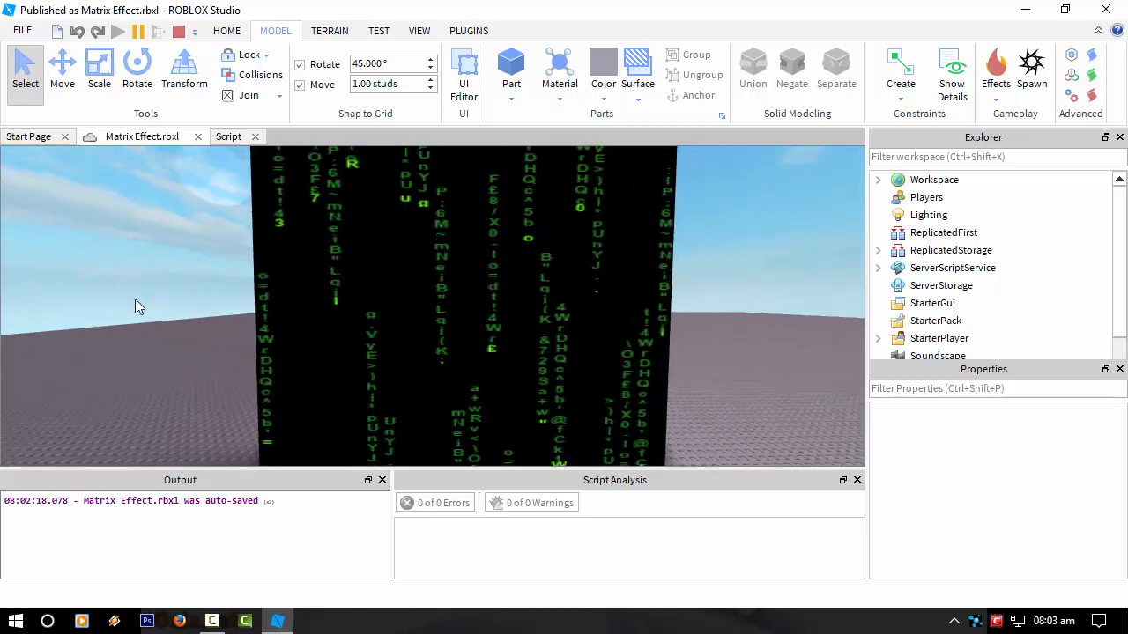
{"action": "right_click", "coordinate": [136, 305]}
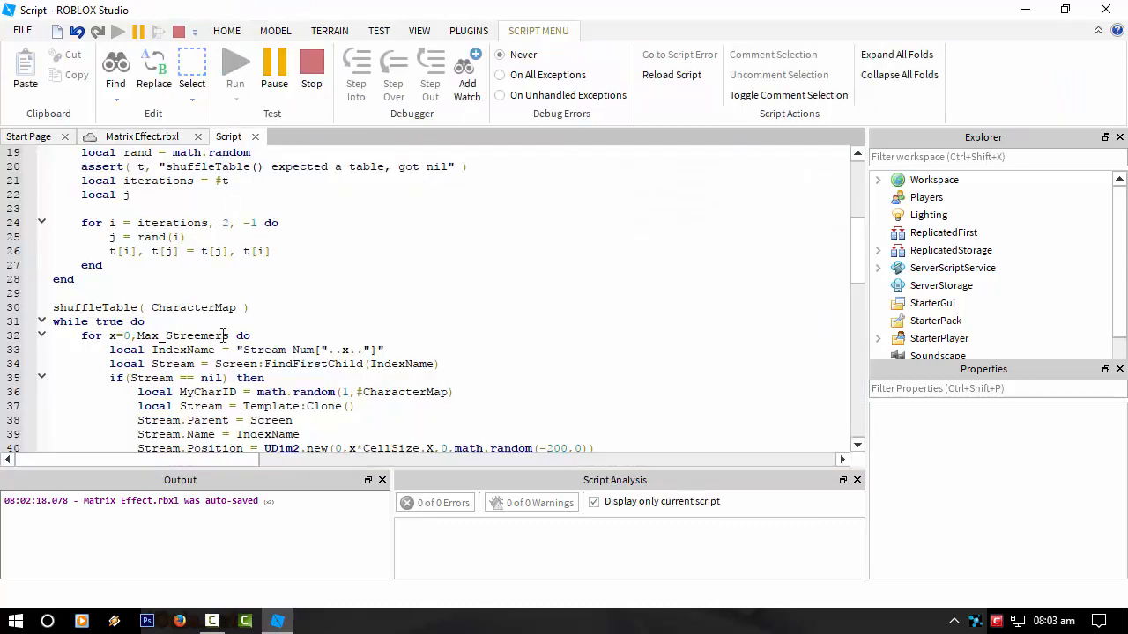
{"action": "scroll", "scroll_direction": "up", "scroll_amount": 3}
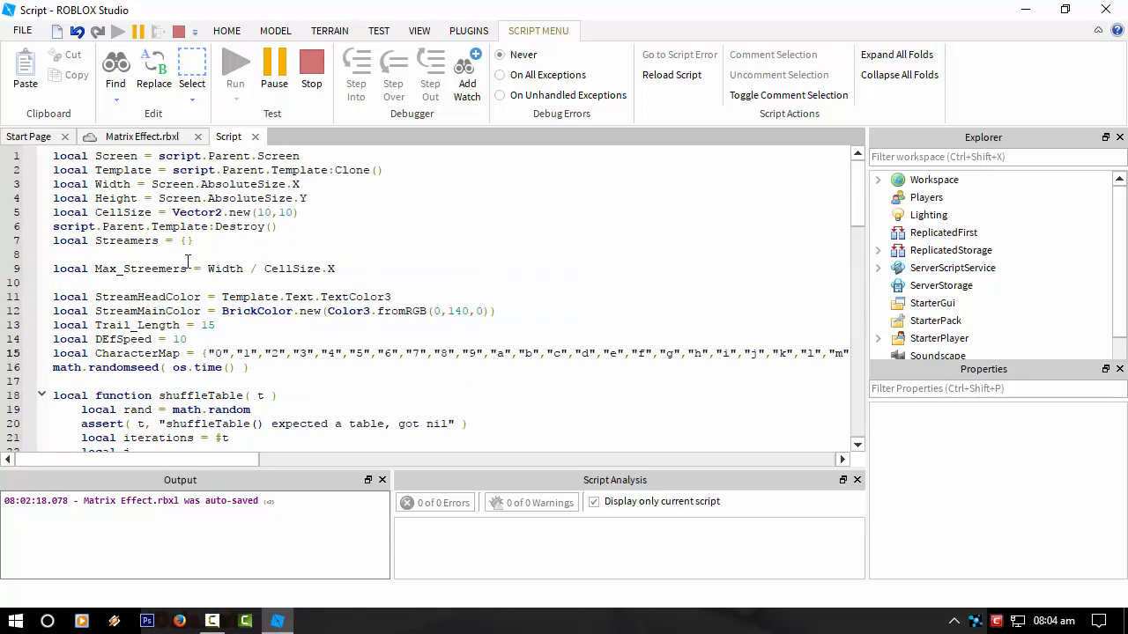
{"action": "double_click", "coordinate": [140, 269]}
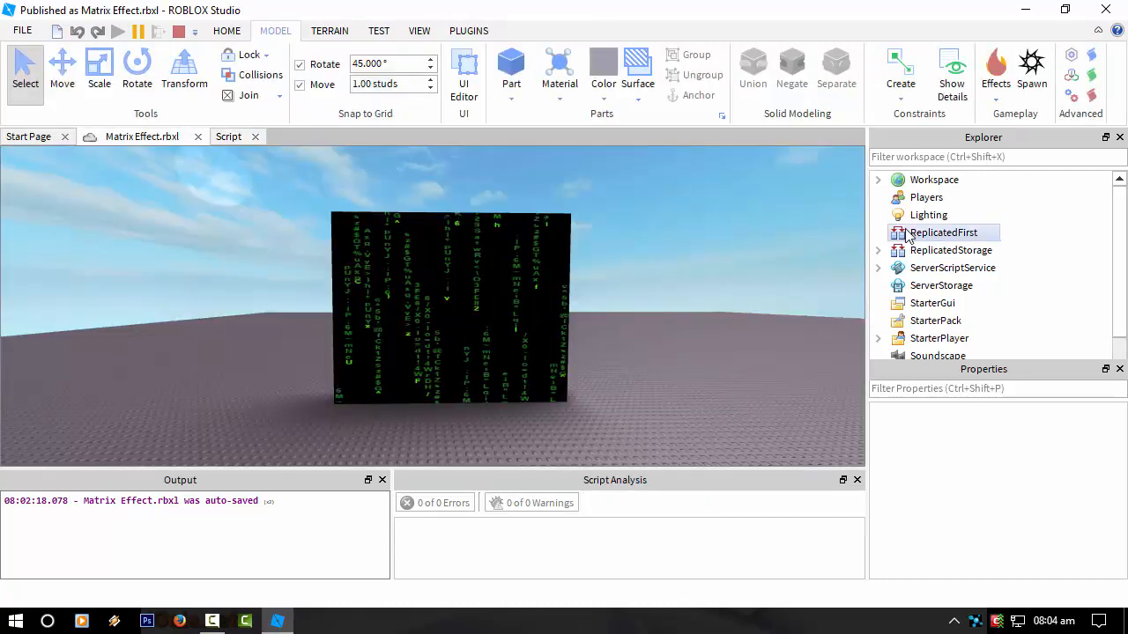
{"action": "left_click", "coordinate": [228, 137]}
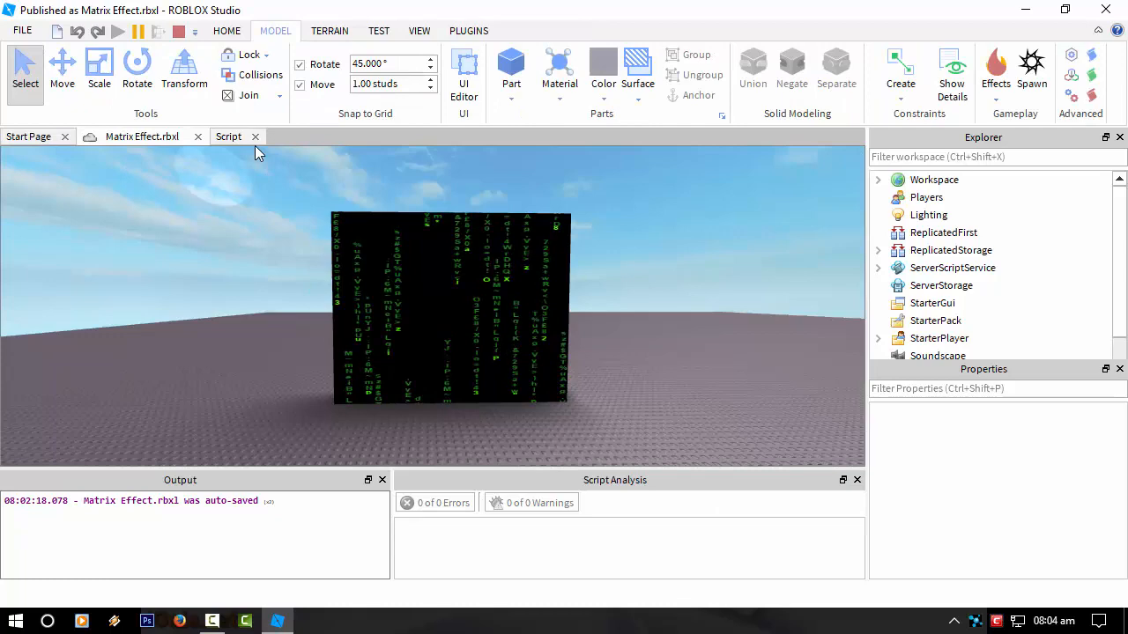
Step: Inspect the Streamers[x] entry and its empty table on line 41
{"action": "left_click", "coordinate": [228, 136]}
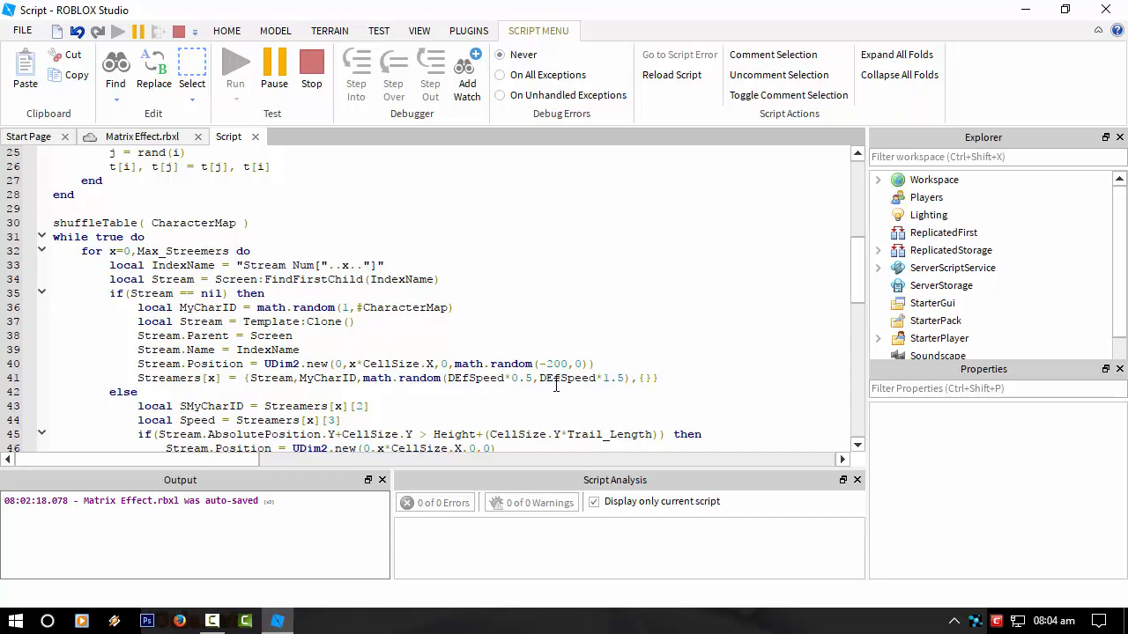
{"action": "mouse_move", "coordinate": [649, 381]}
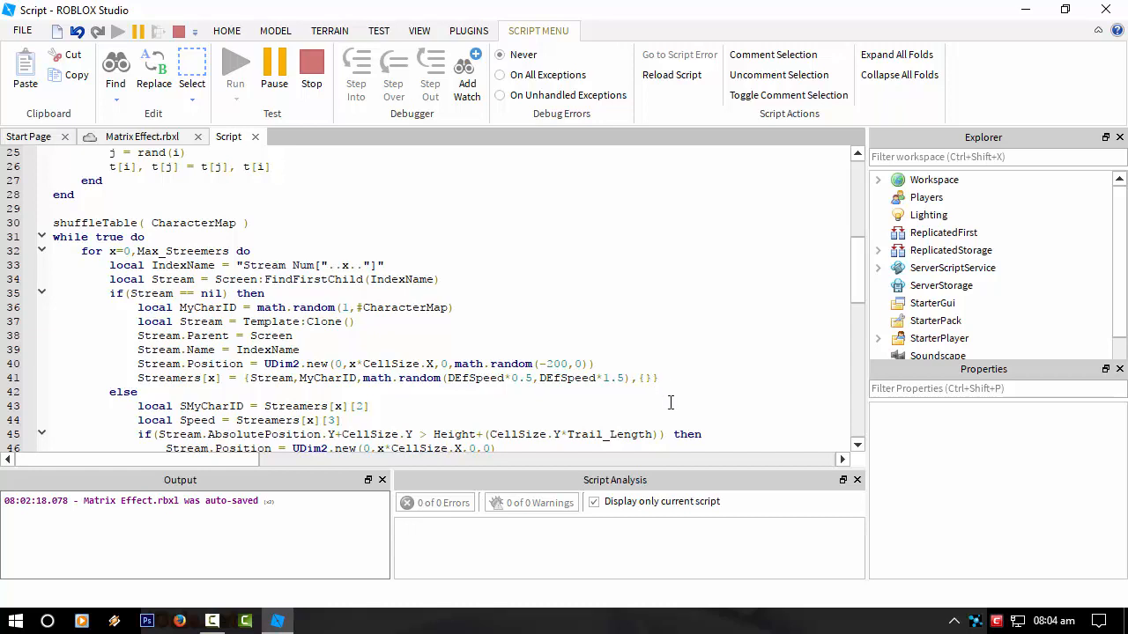
{"action": "mouse_move", "coordinate": [508, 413]}
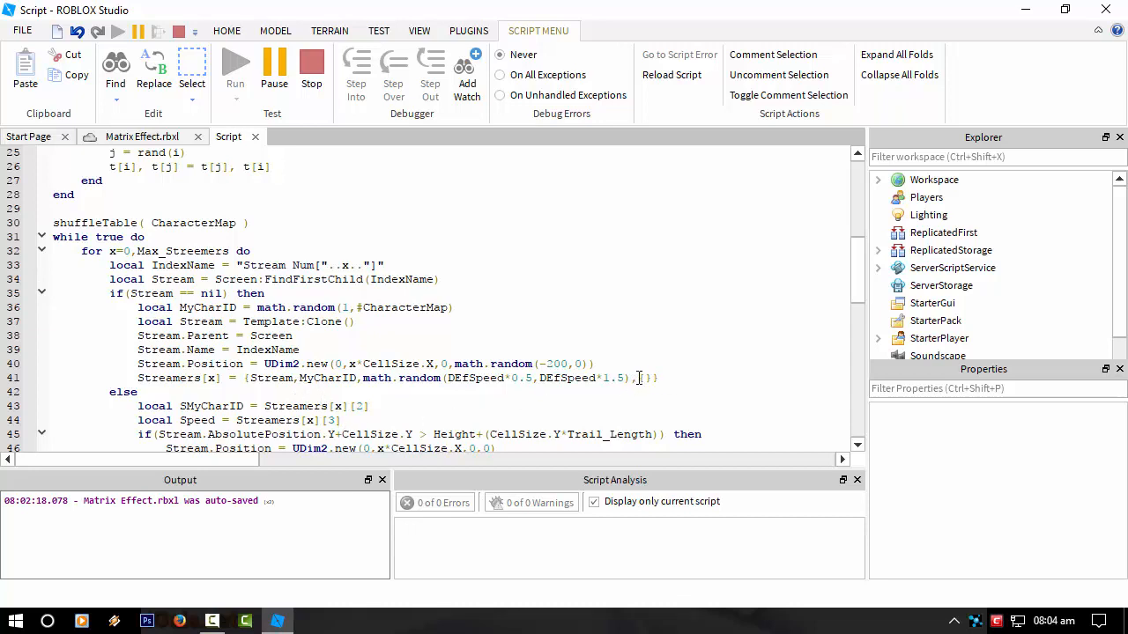
{"action": "double_click", "coordinate": [168, 378]}
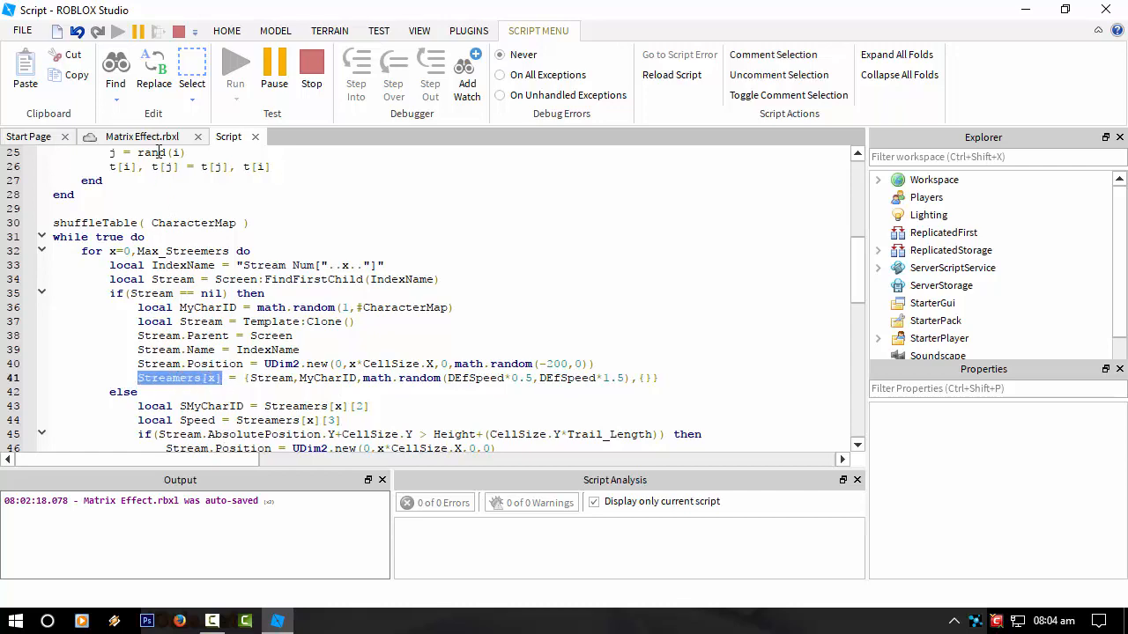
{"action": "left_click", "coordinate": [275, 30]}
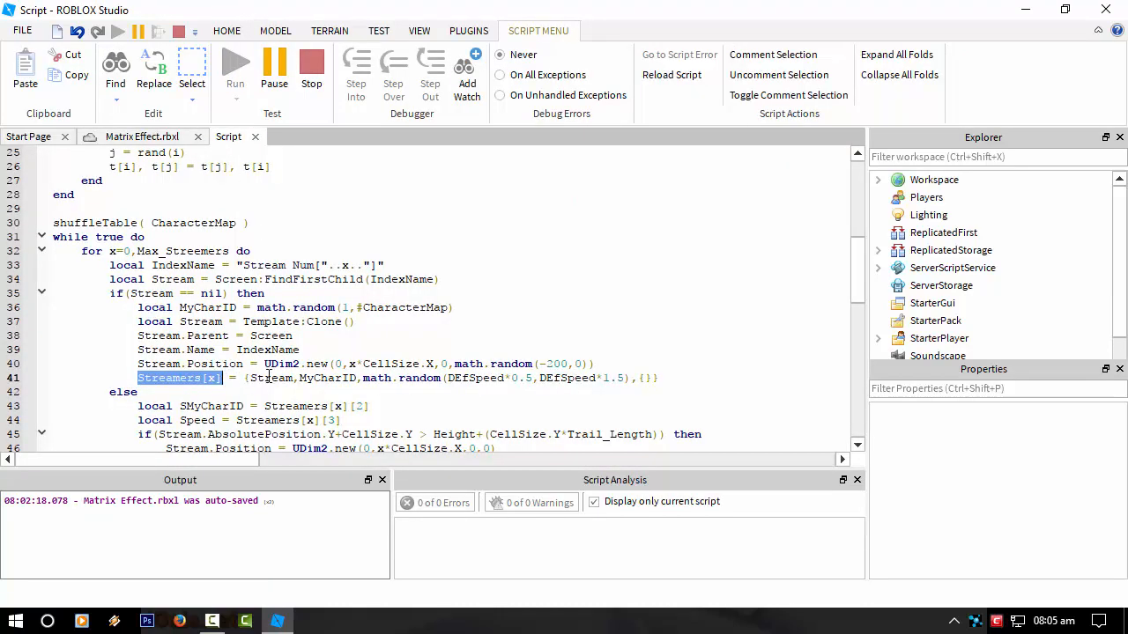
{"action": "double_click", "coordinate": [270, 378]}
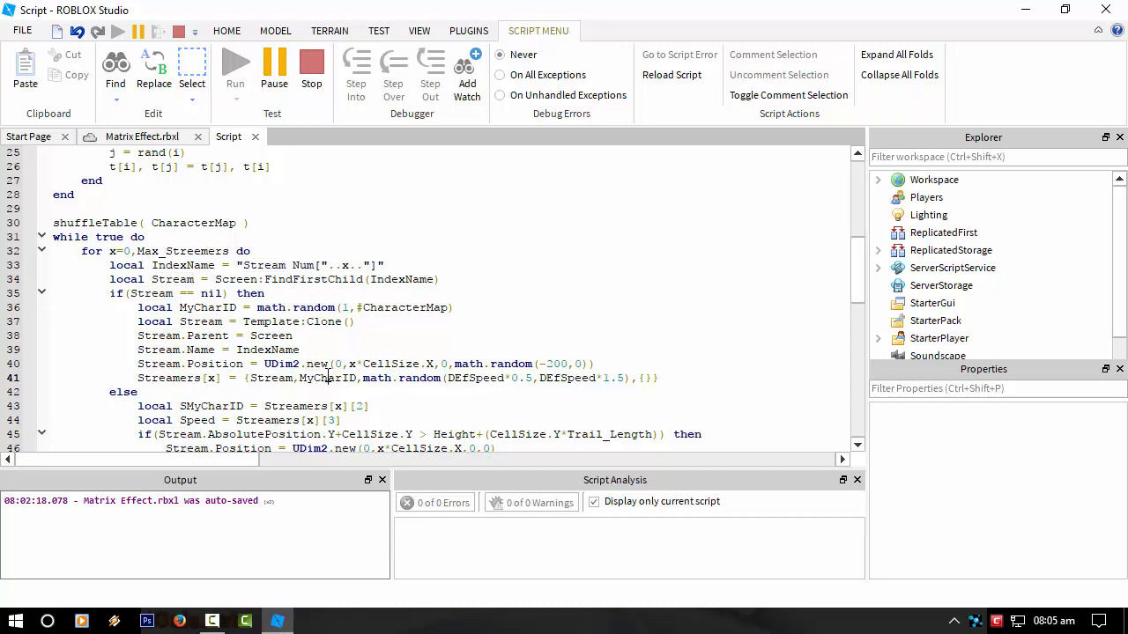
{"action": "double_click", "coordinate": [329, 377]}
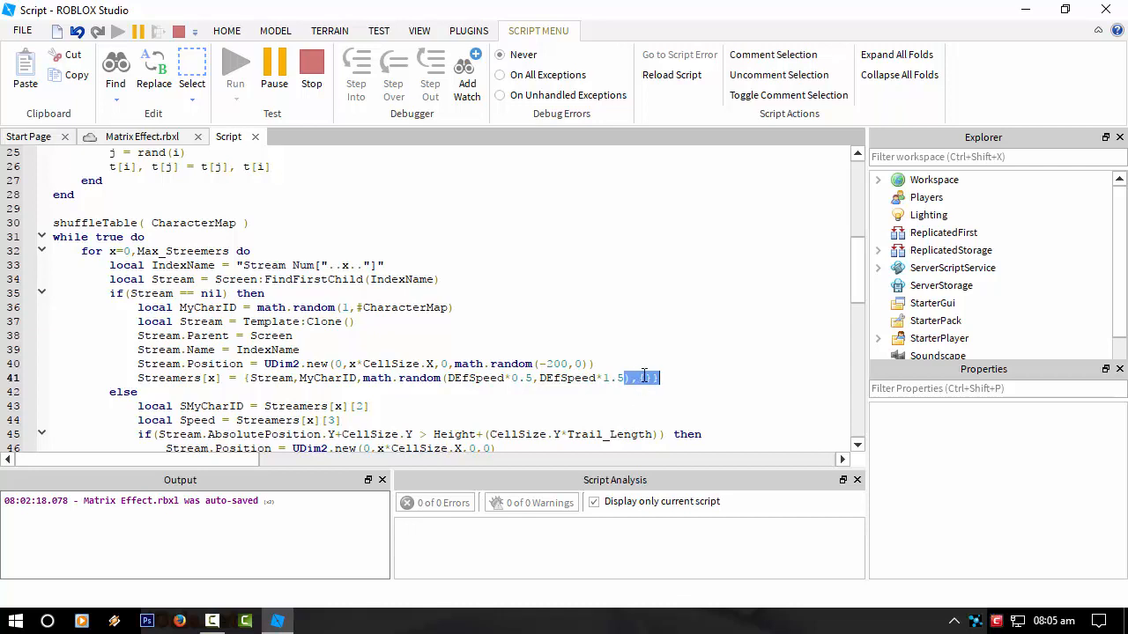
Step: Scroll down and highlight the trail name string on line 53
{"action": "scroll", "scroll_direction": "down", "scroll_amount": 3}
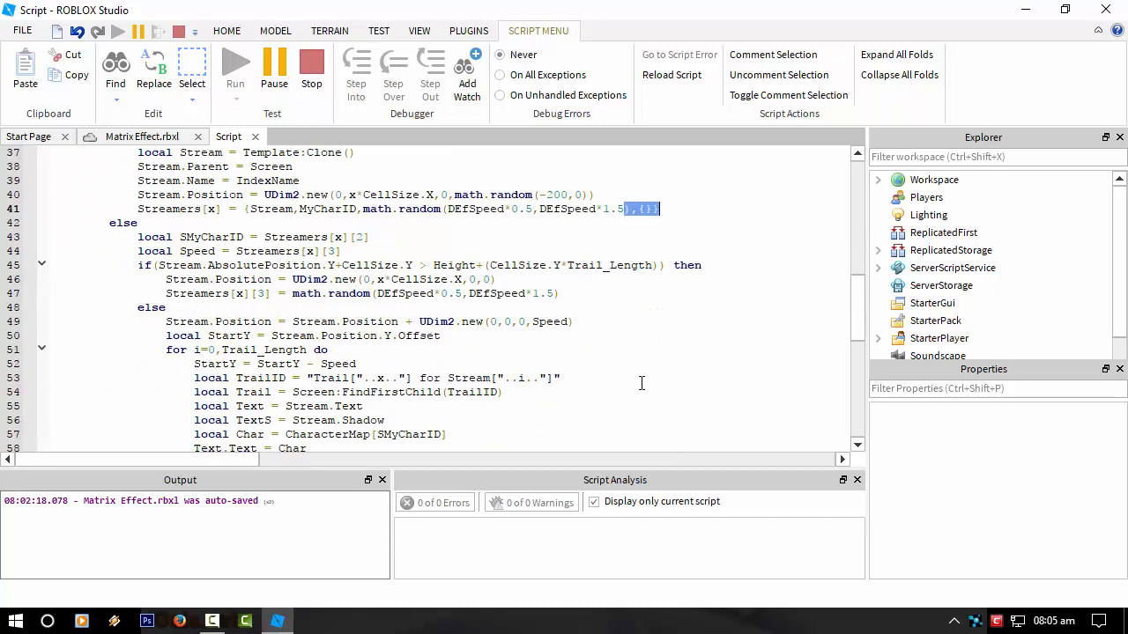
{"action": "scroll", "scroll_direction": "down", "scroll_amount": 3}
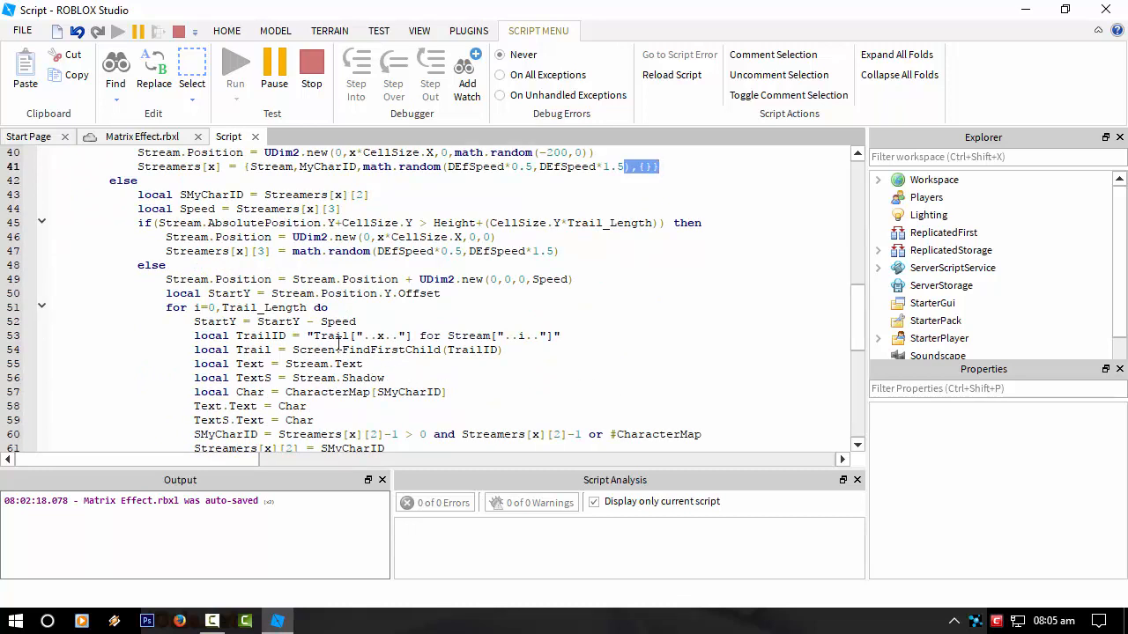
{"action": "scroll", "scroll_direction": "down", "scroll_amount": 3}
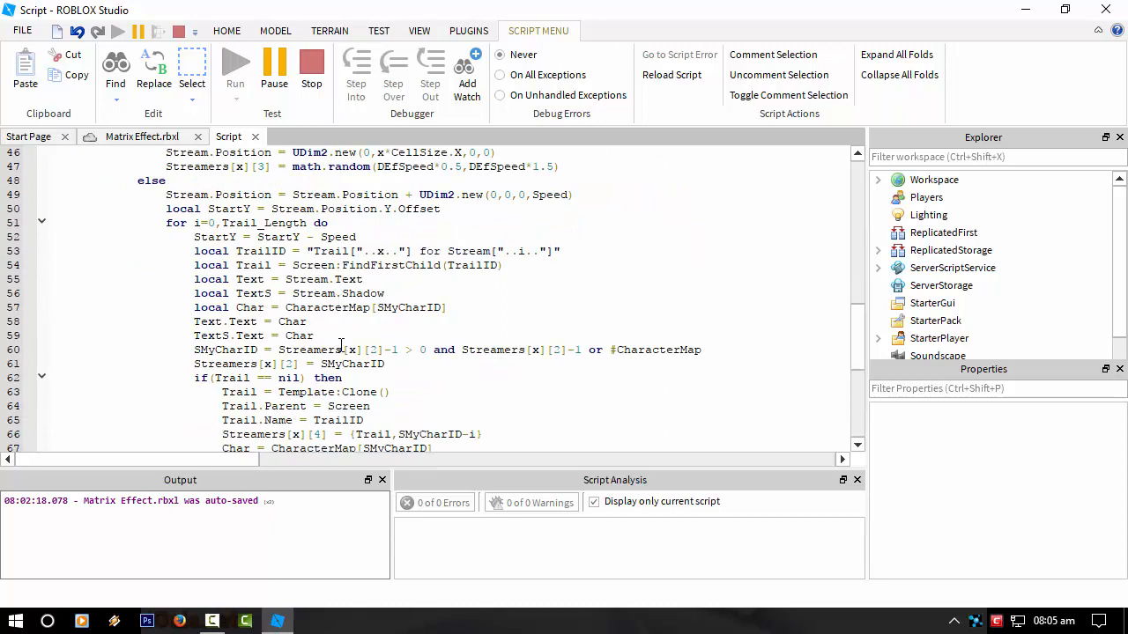
{"action": "mouse_move", "coordinate": [248, 222]}
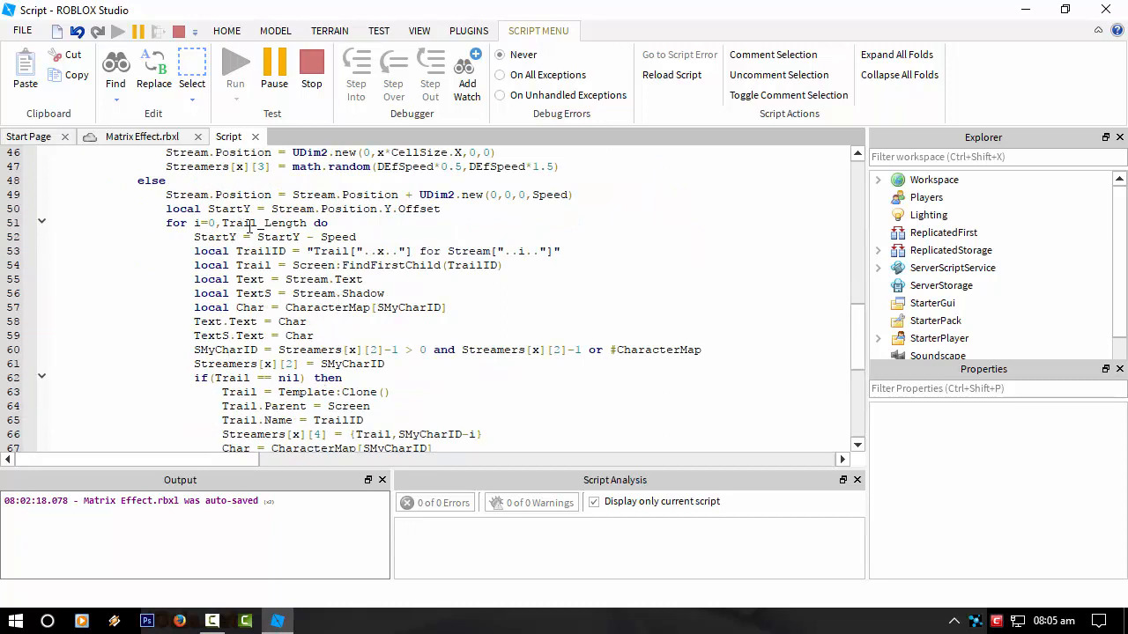
{"action": "scroll", "scroll_direction": "down", "scroll_amount": 3}
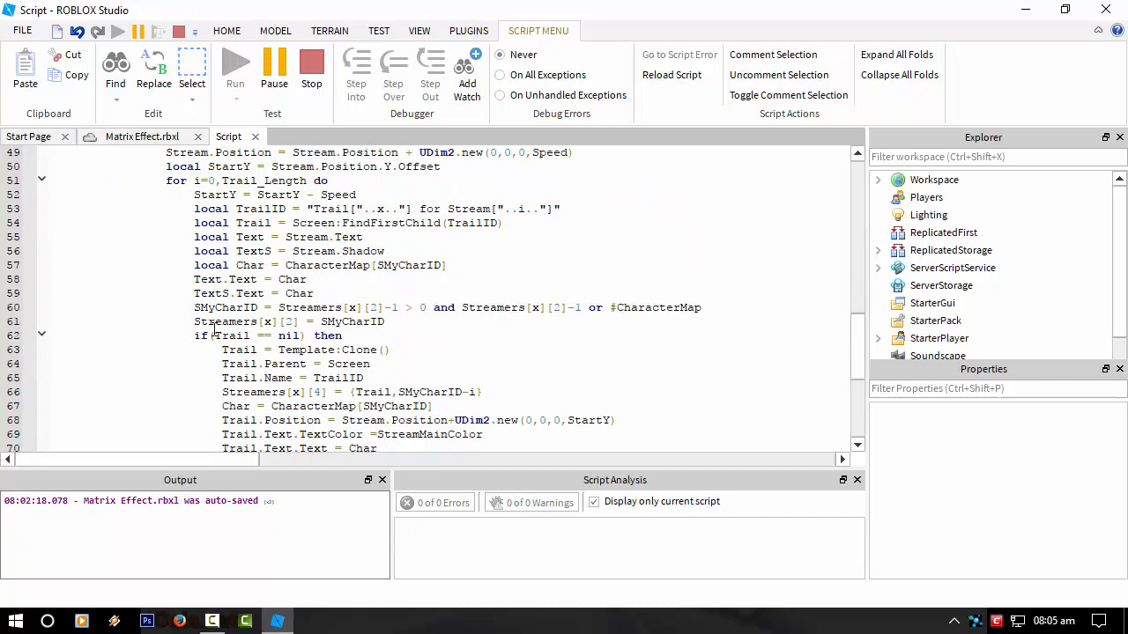
{"action": "double_click", "coordinate": [233, 336]}
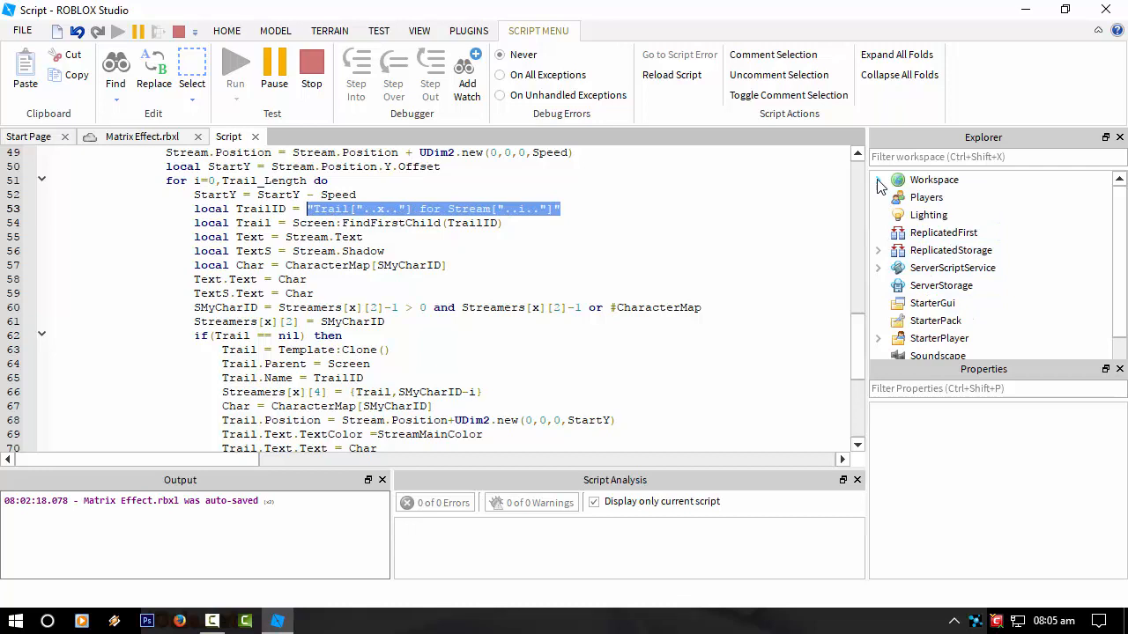
Step: Expand Workspace and select the Trail[0] for Stream[0] frame to see its Properties
{"action": "left_click", "coordinate": [877, 180]}
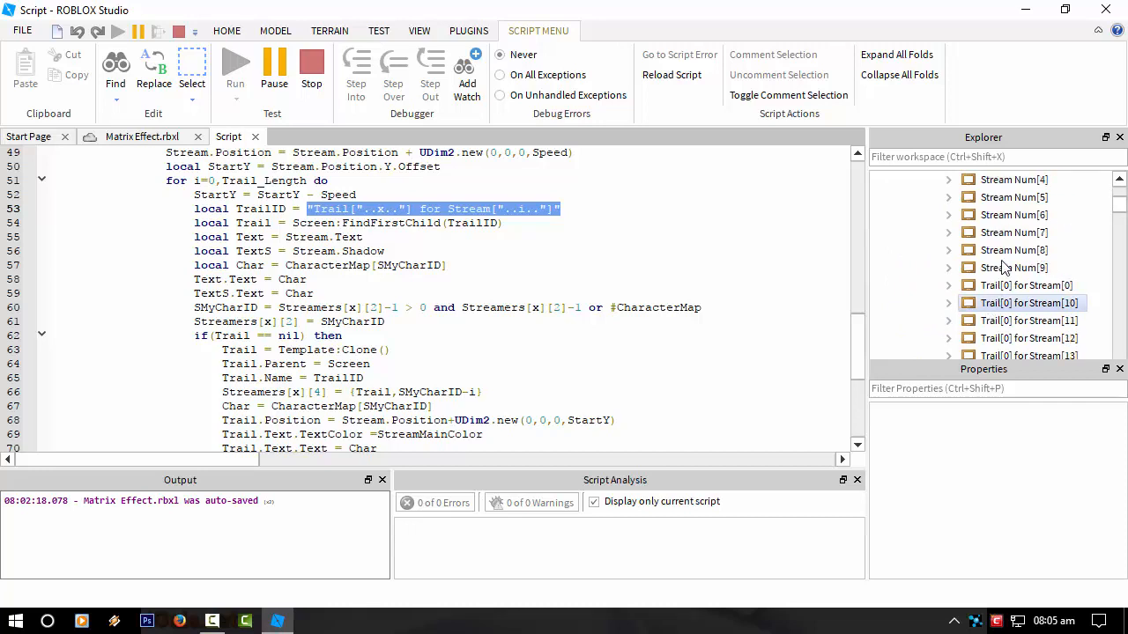
{"action": "left_click", "coordinate": [1026, 286]}
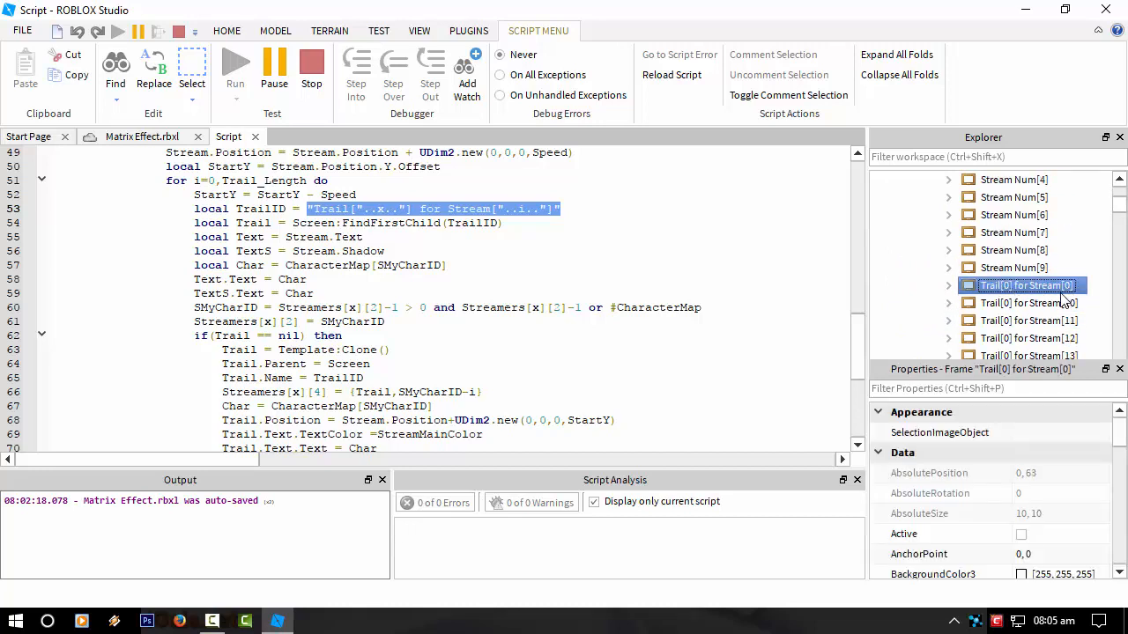
{"action": "scroll", "scroll_direction": "down", "scroll_amount": 3}
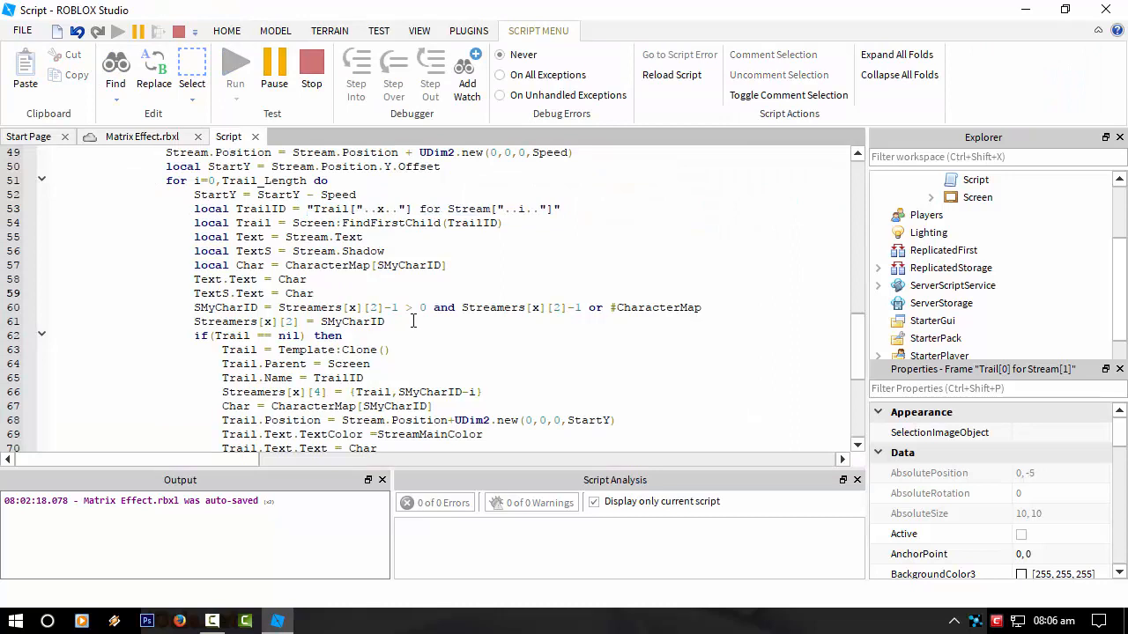
Step: Delete the wait(0.8) line at the loop's end and uncomment coroutine.yield()
{"action": "scroll", "scroll_direction": "down", "scroll_amount": 3}
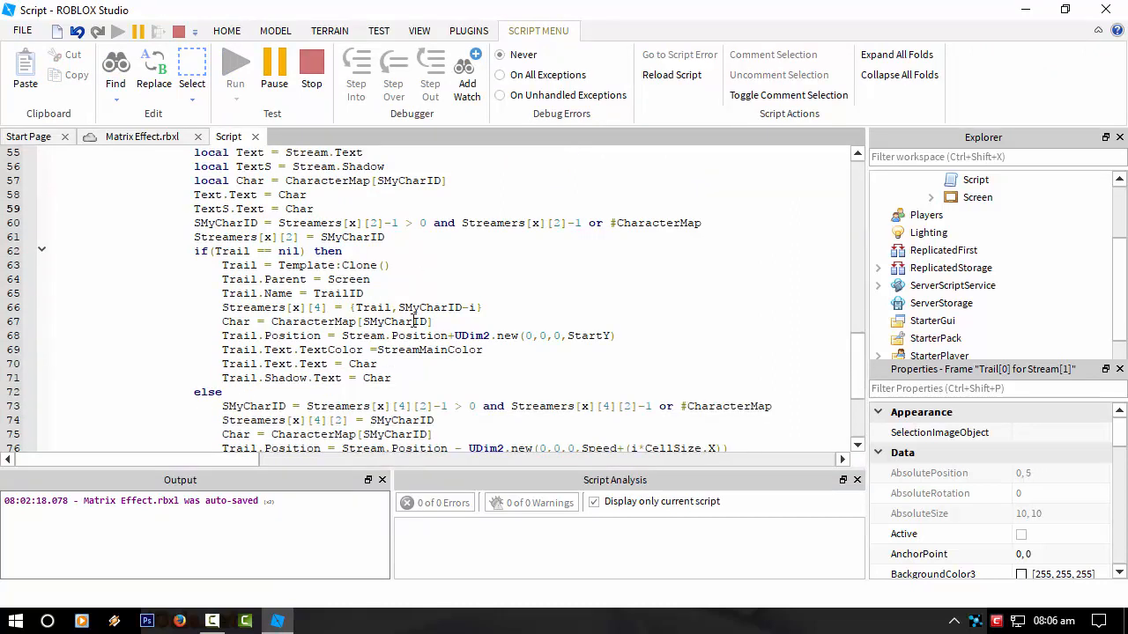
{"action": "scroll", "scroll_direction": "down", "scroll_amount": 3}
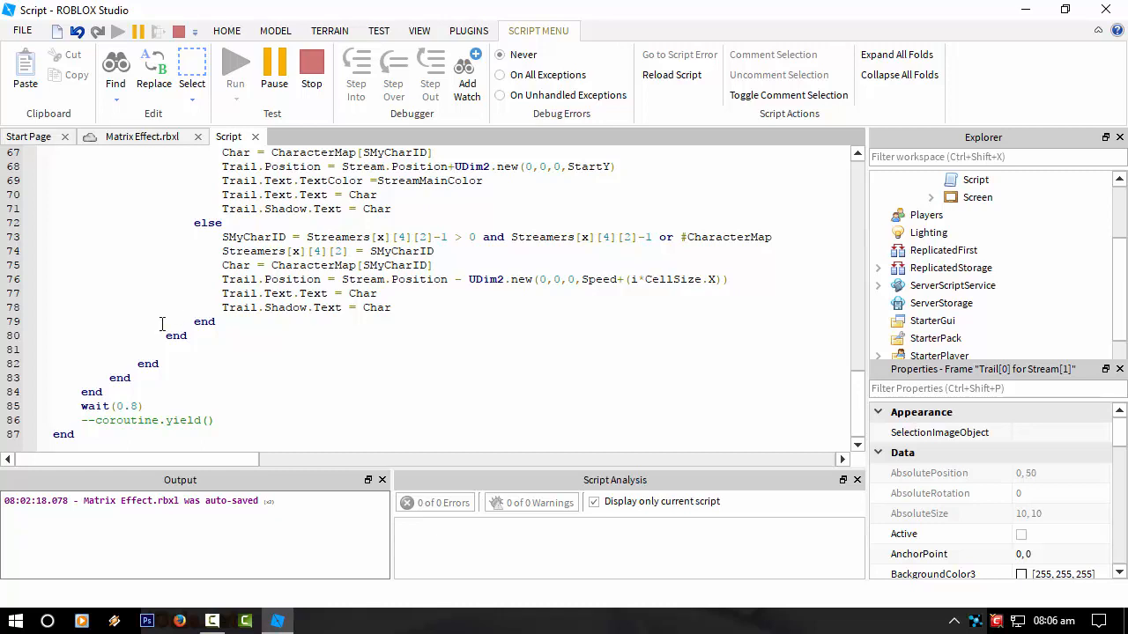
{"action": "left_click_drag", "start_coordinate": [81, 406], "coordinate": [212, 420]}
{"action": "type", "text": "coroutine.yield("}
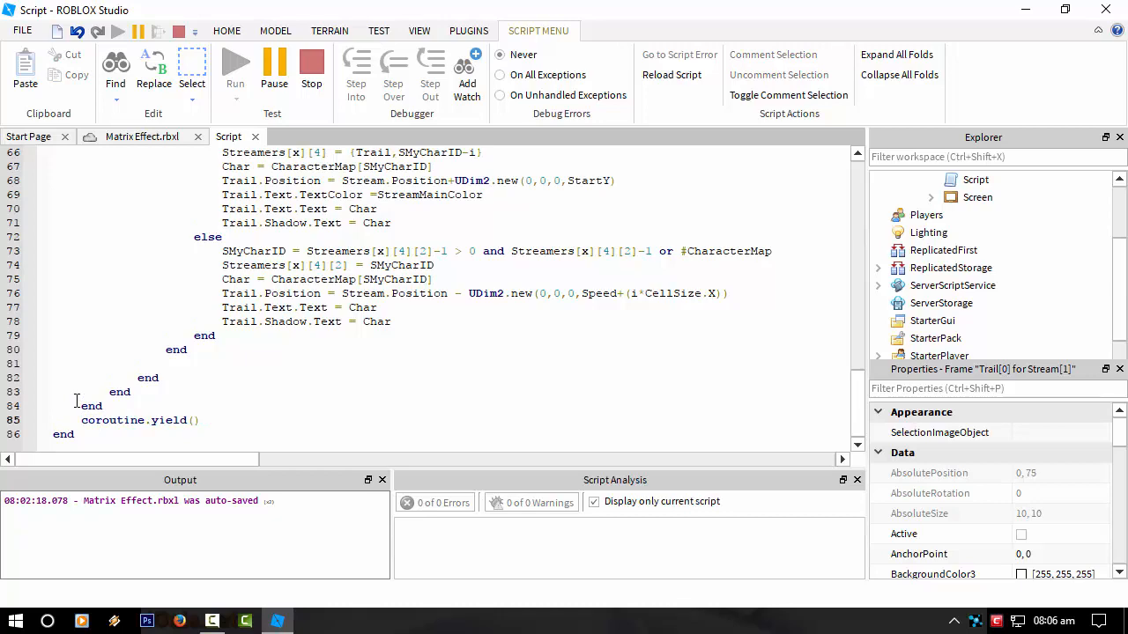
{"action": "left_click", "coordinate": [275, 30]}
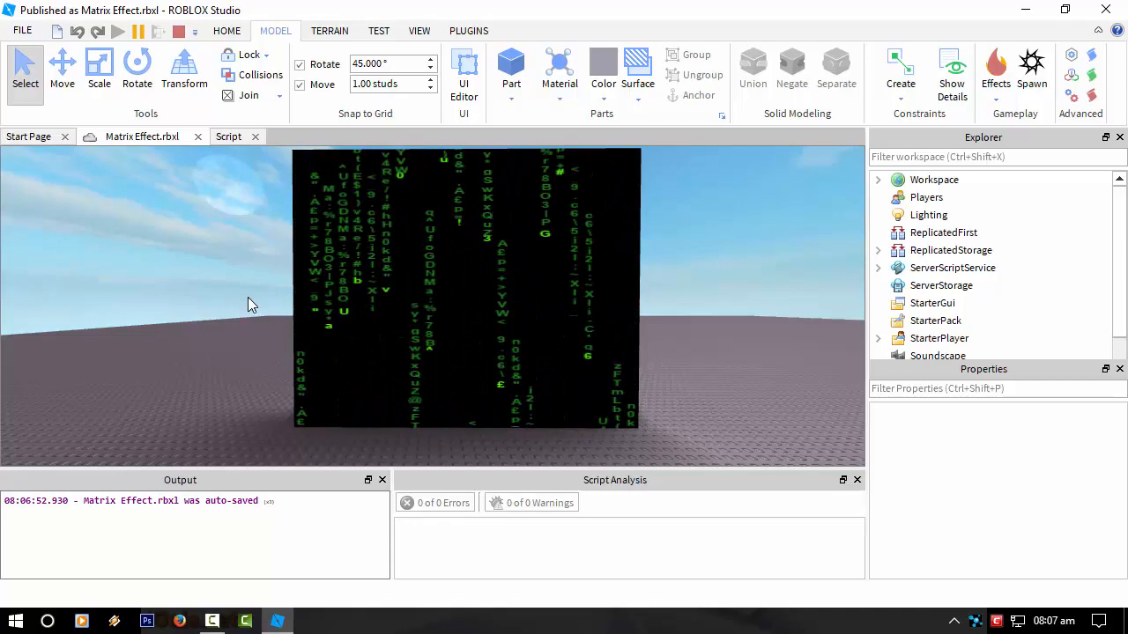
{"action": "mouse_move", "coordinate": [193, 348]}
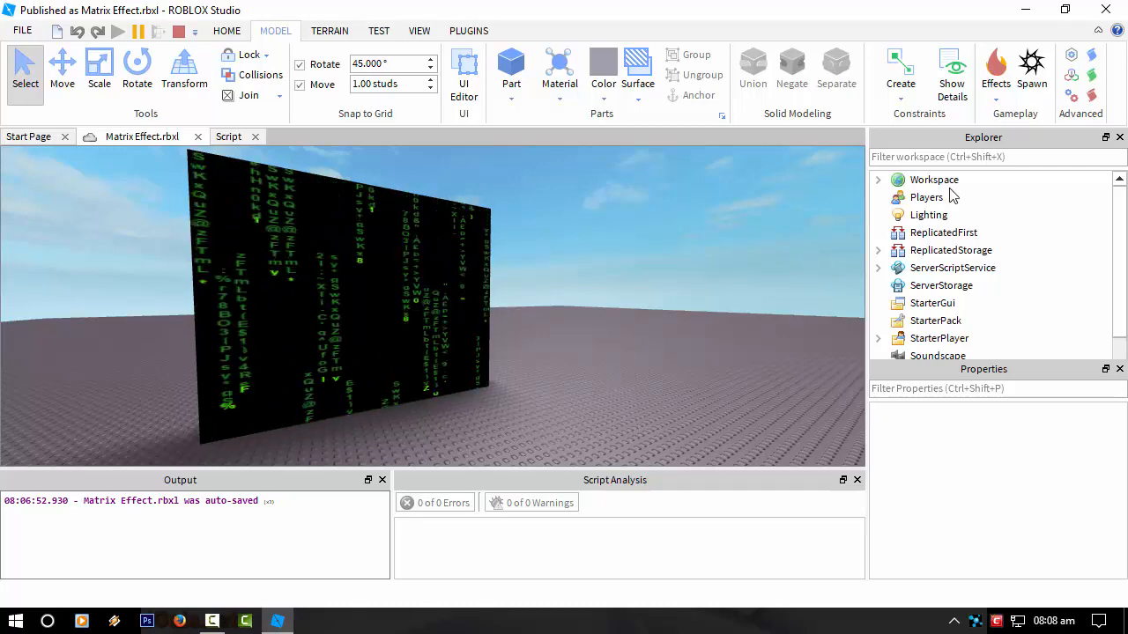
Step: End the test, select the part's SurfaceGui, and paste three copies of it
{"action": "left_click", "coordinate": [877, 180]}
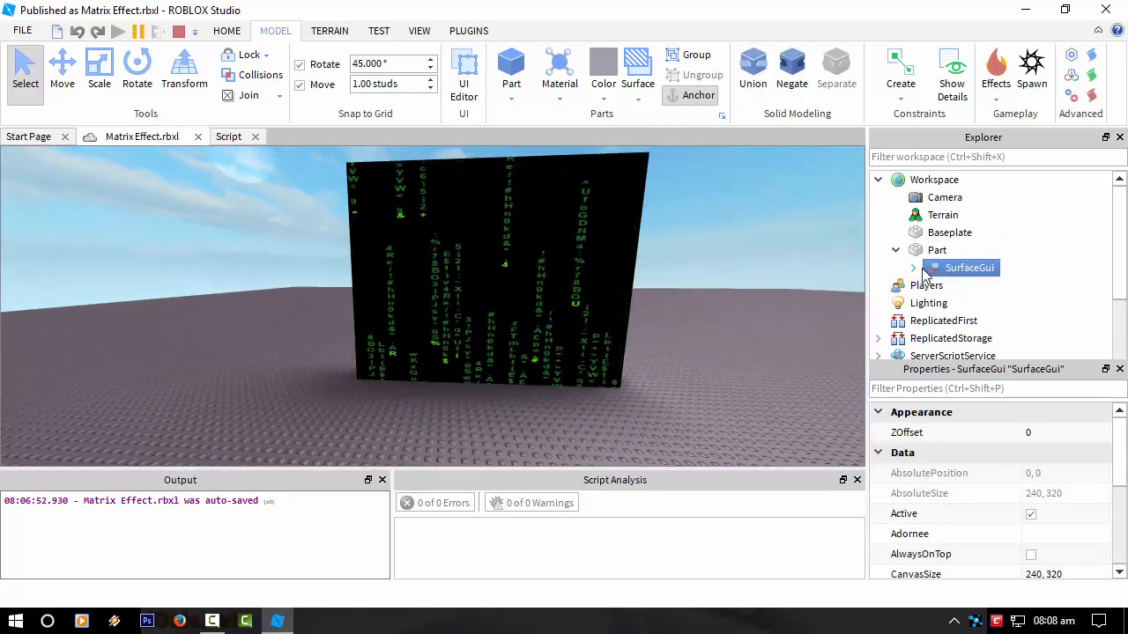
{"action": "left_click", "coordinate": [912, 267]}
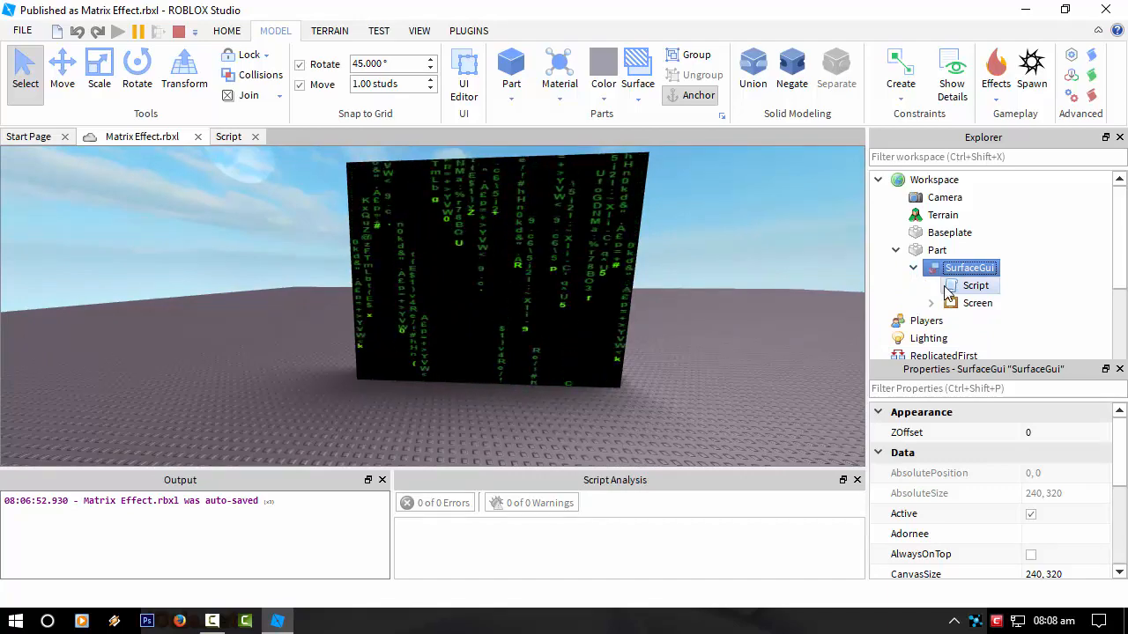
{"action": "left_click", "coordinate": [975, 284]}
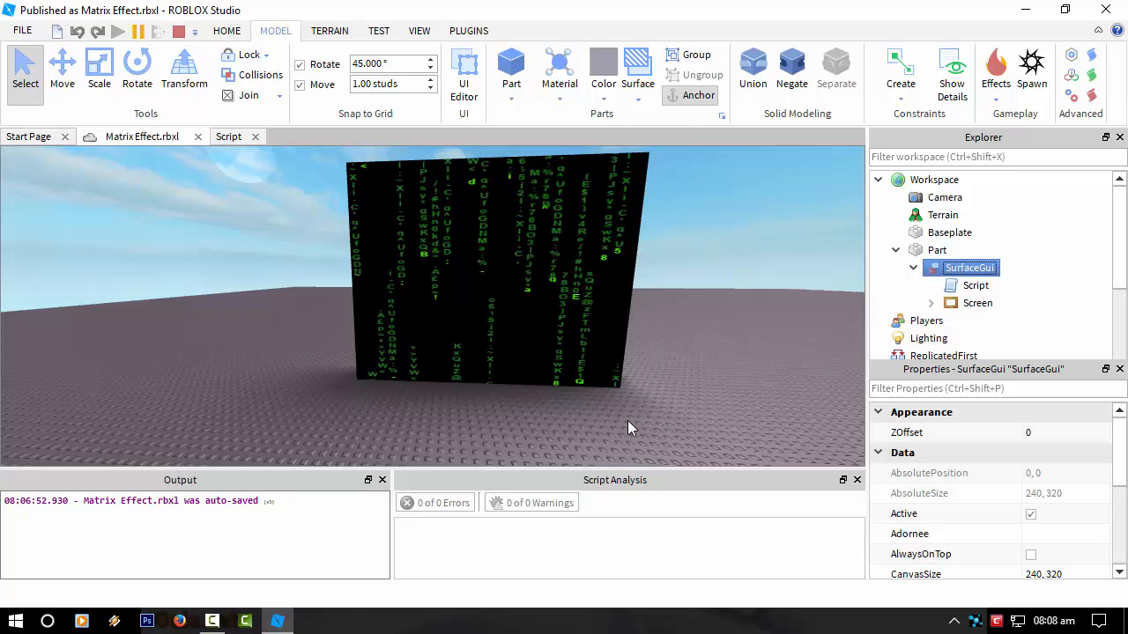
{"action": "right_click", "coordinate": [980, 267]}
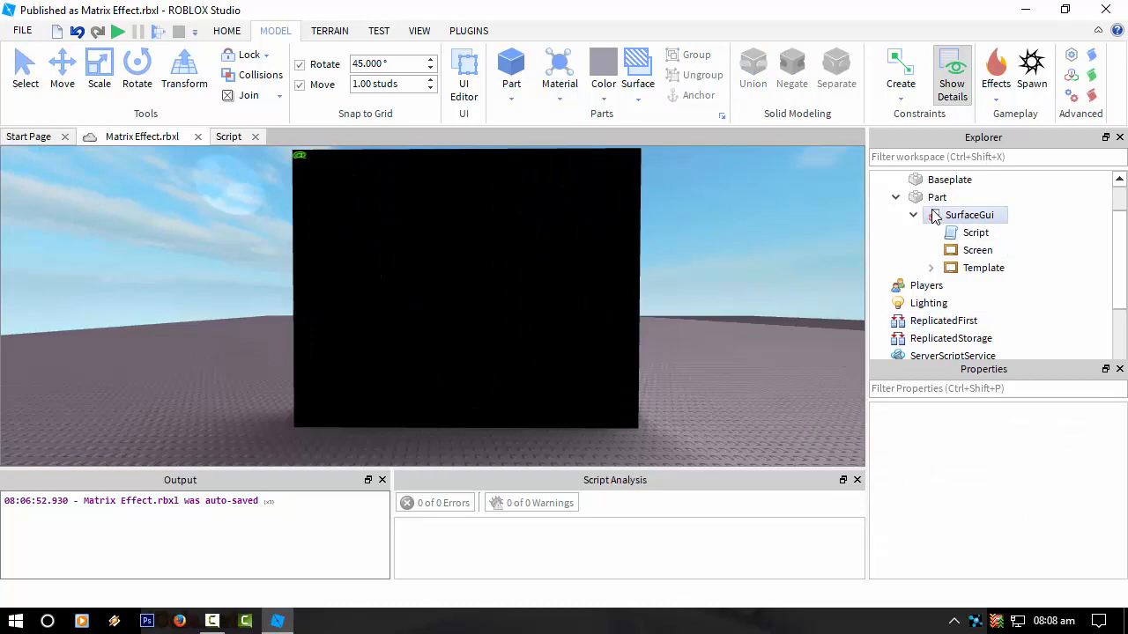
{"action": "left_click", "coordinate": [970, 215]}
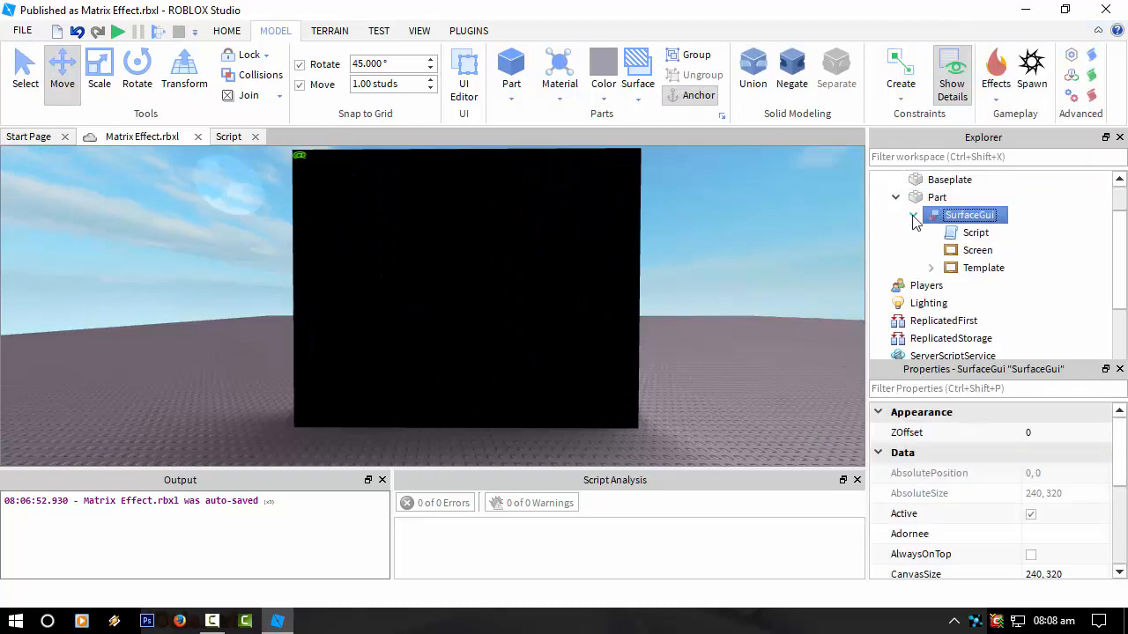
{"action": "left_click", "coordinate": [937, 196]}
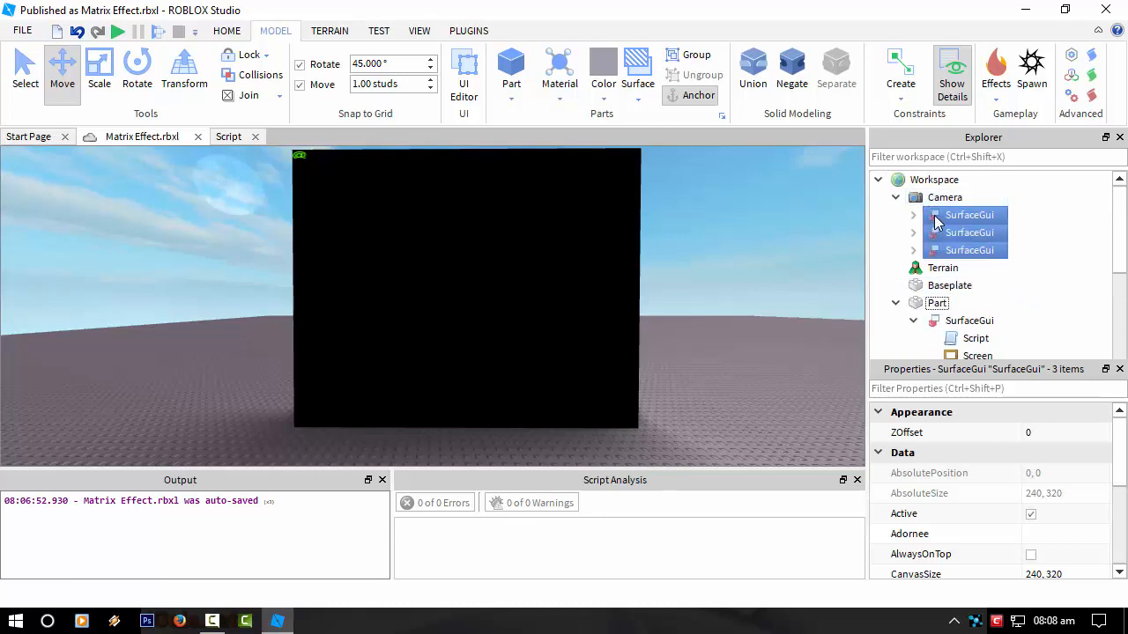
Step: Set each SurfaceGui copy's Face property to a different side, including Right and Bottom
{"action": "scroll", "scroll_direction": "down", "scroll_amount": 3}
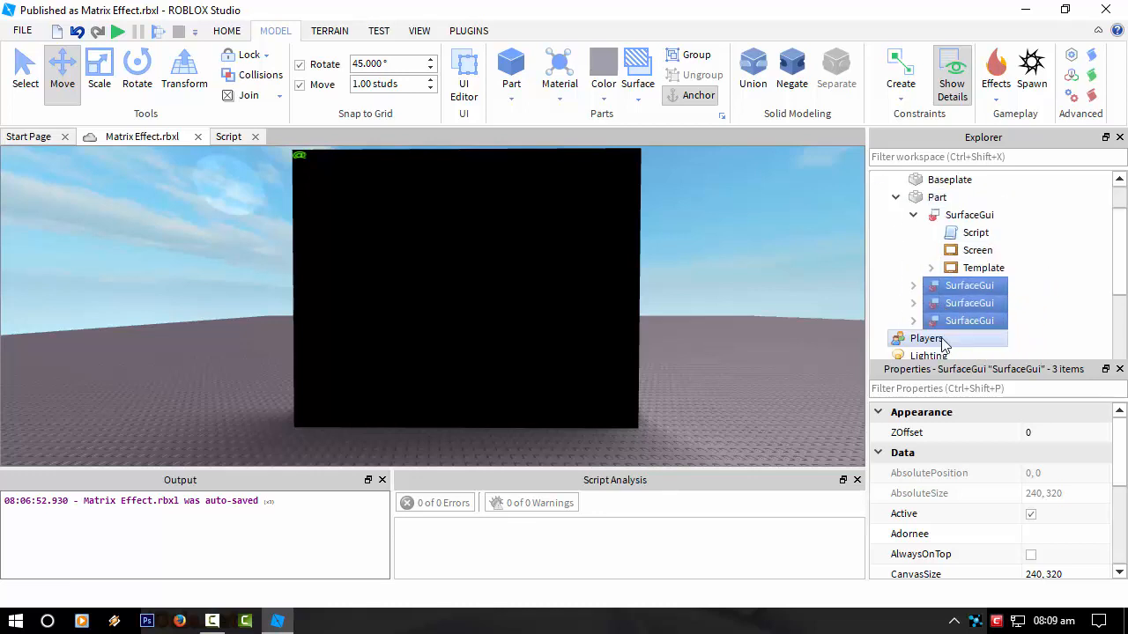
{"action": "double_click", "coordinate": [969, 320]}
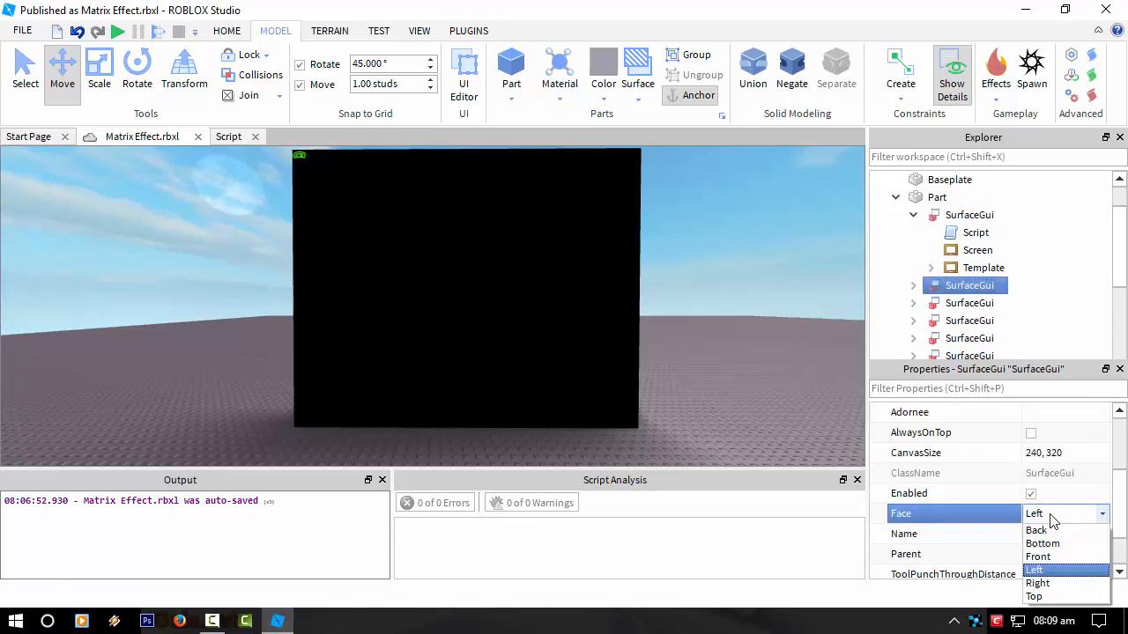
{"action": "left_click", "coordinate": [1037, 583]}
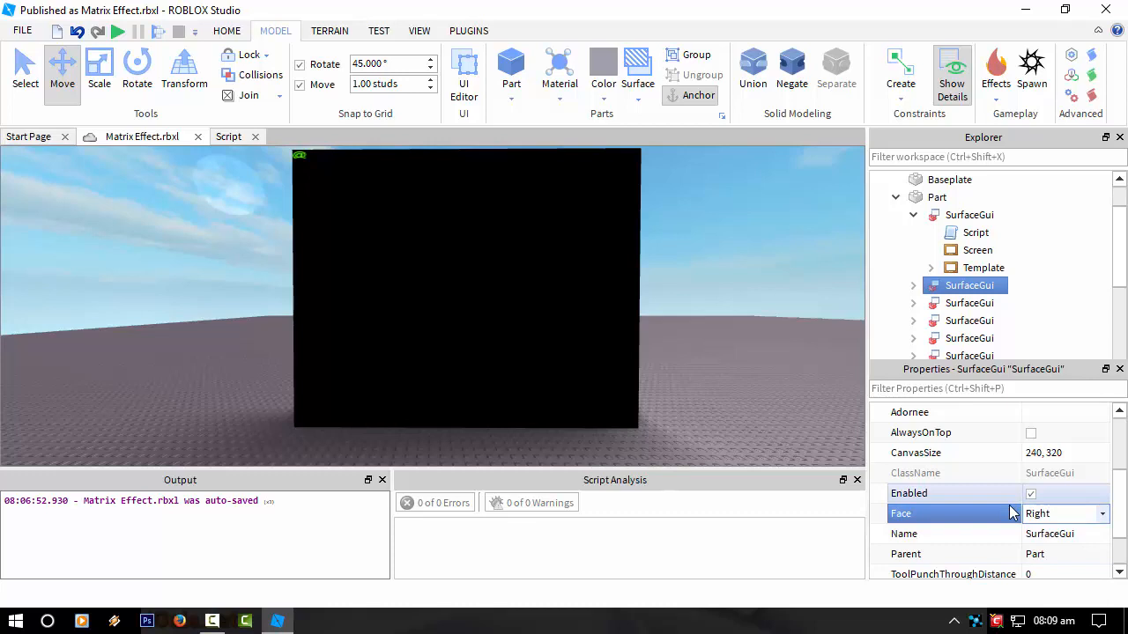
{"action": "left_click", "coordinate": [968, 320]}
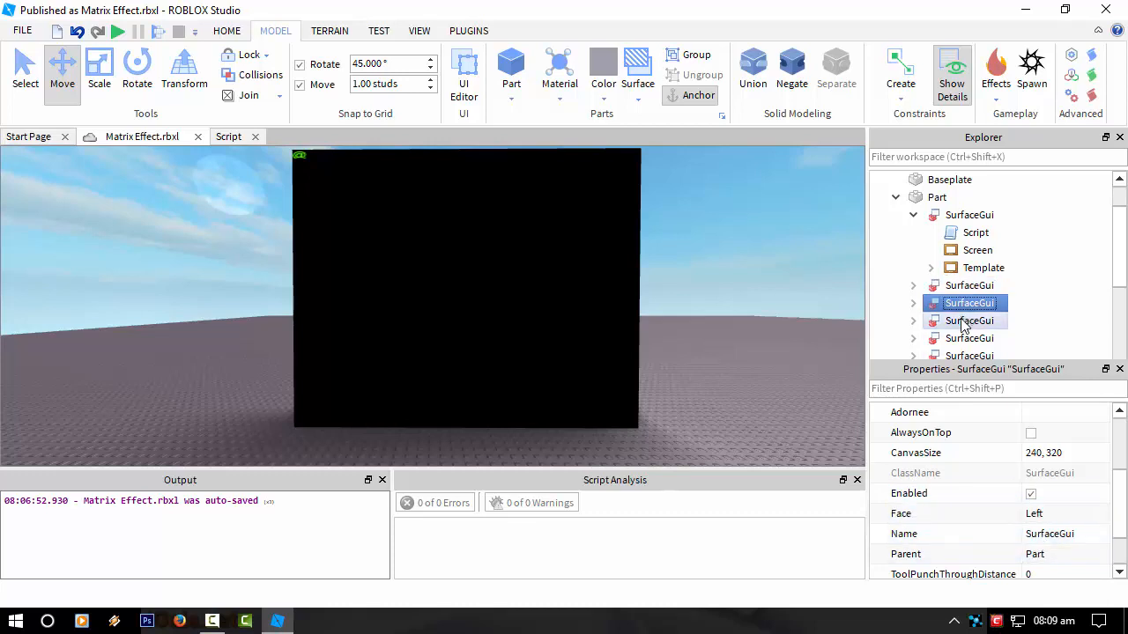
{"action": "left_click", "coordinate": [1066, 514]}
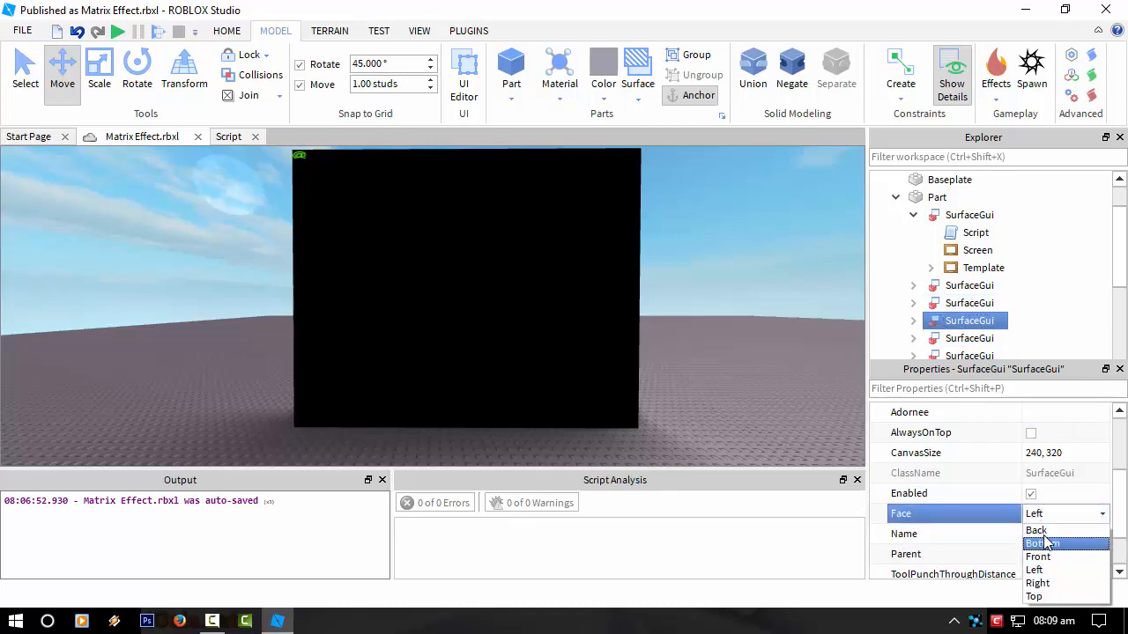
{"action": "left_click", "coordinate": [1034, 570]}
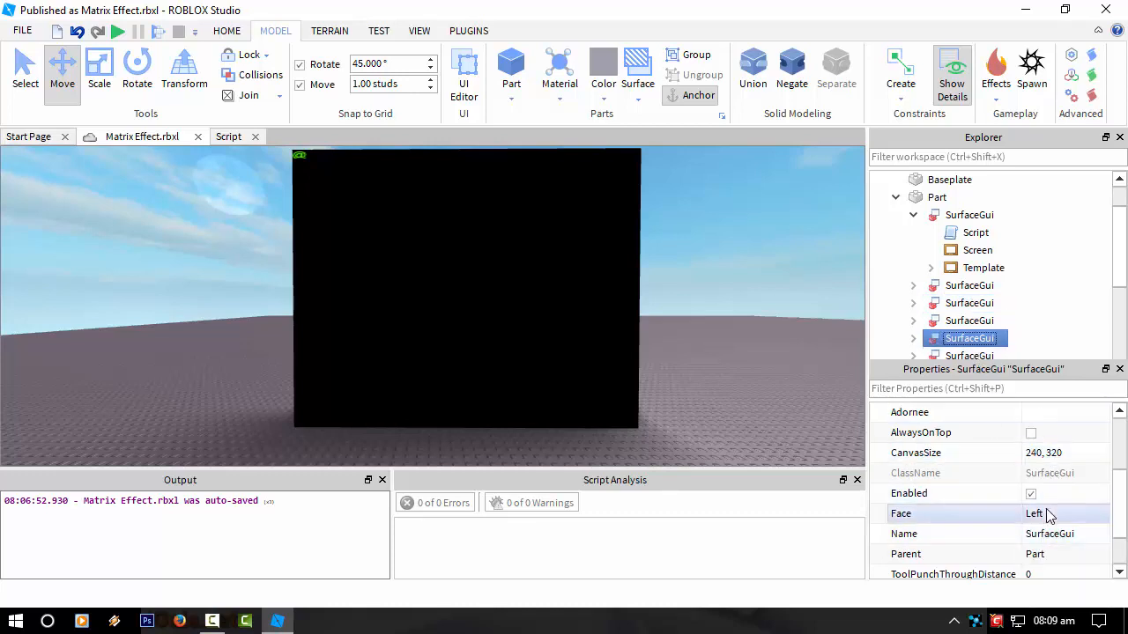
{"action": "left_click", "coordinate": [1061, 514]}
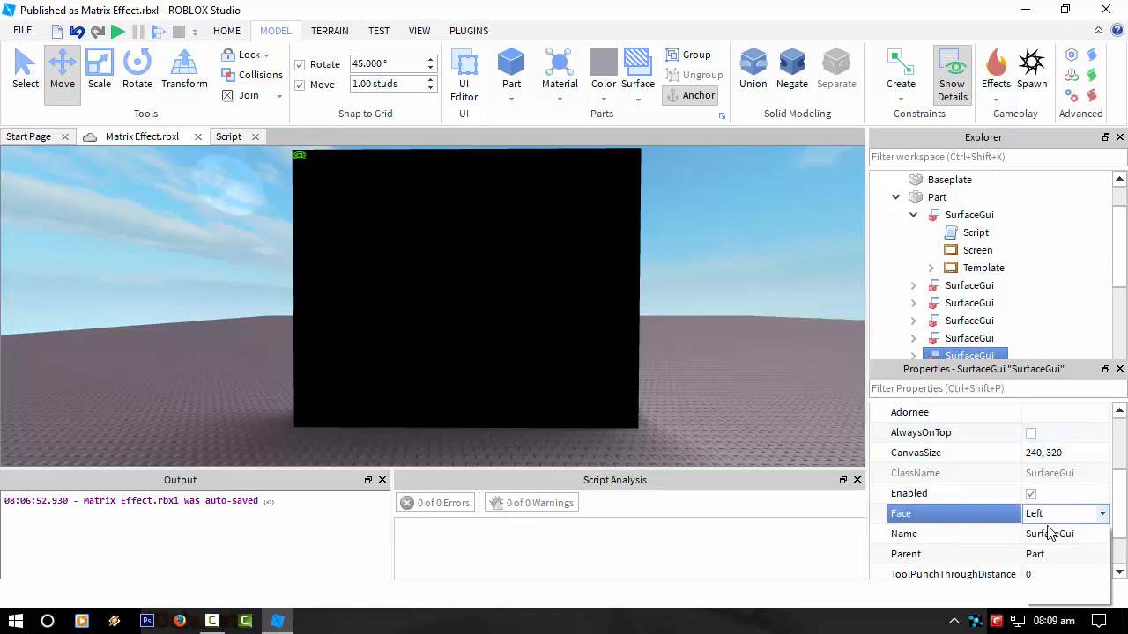
{"action": "left_click", "coordinate": [1044, 513]}
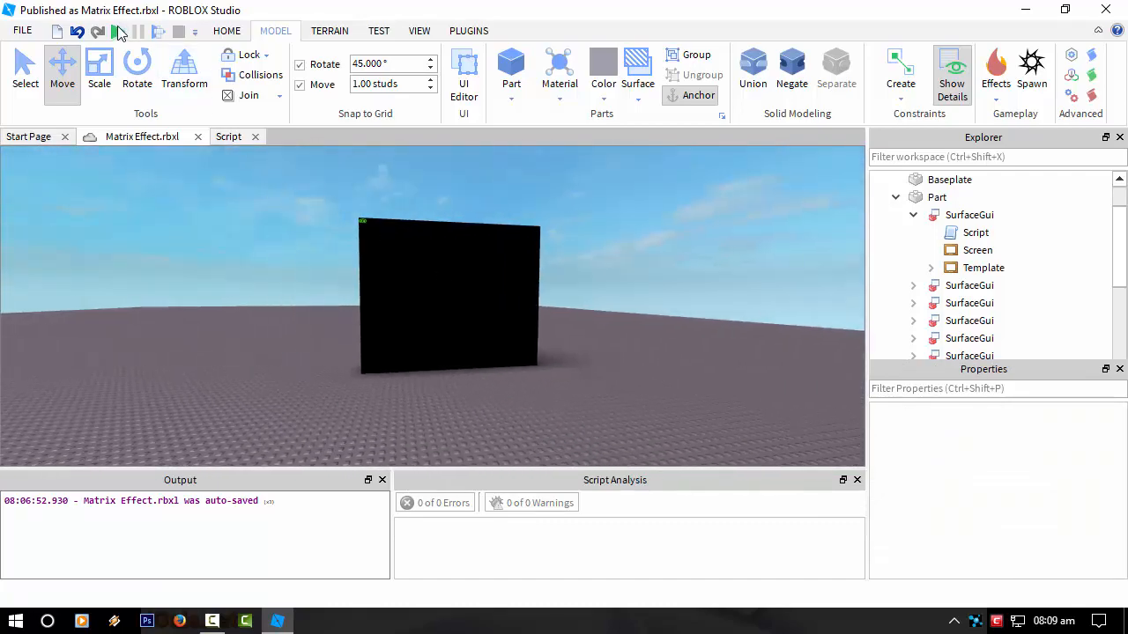
{"action": "left_click", "coordinate": [118, 31]}
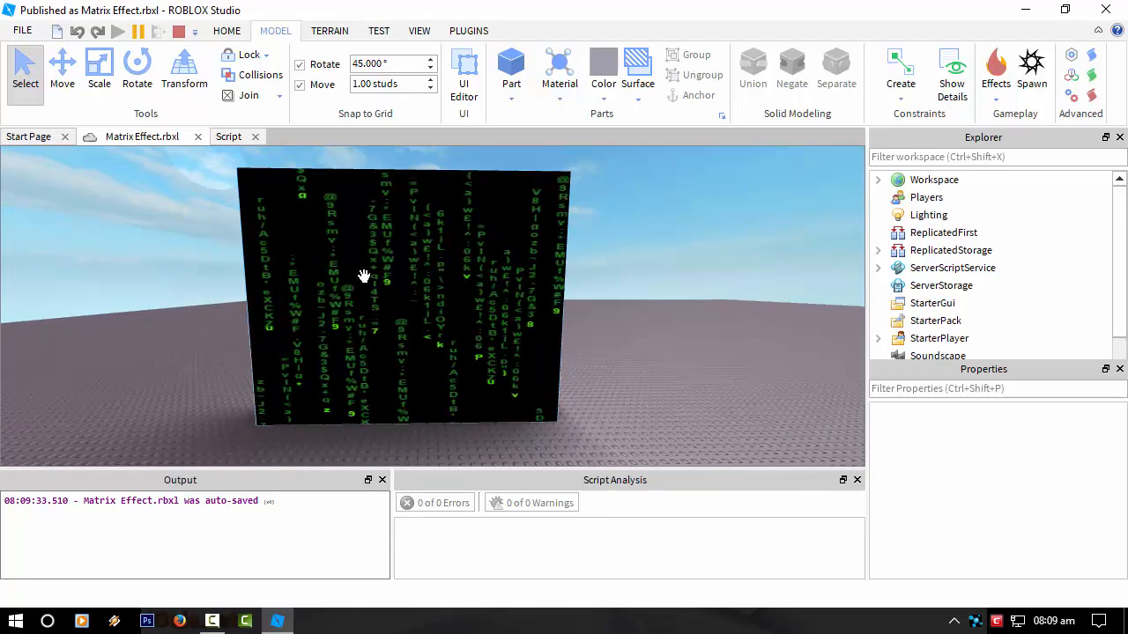
{"action": "left_click_drag", "start_coordinate": [363, 275], "coordinate": [305, 397]}
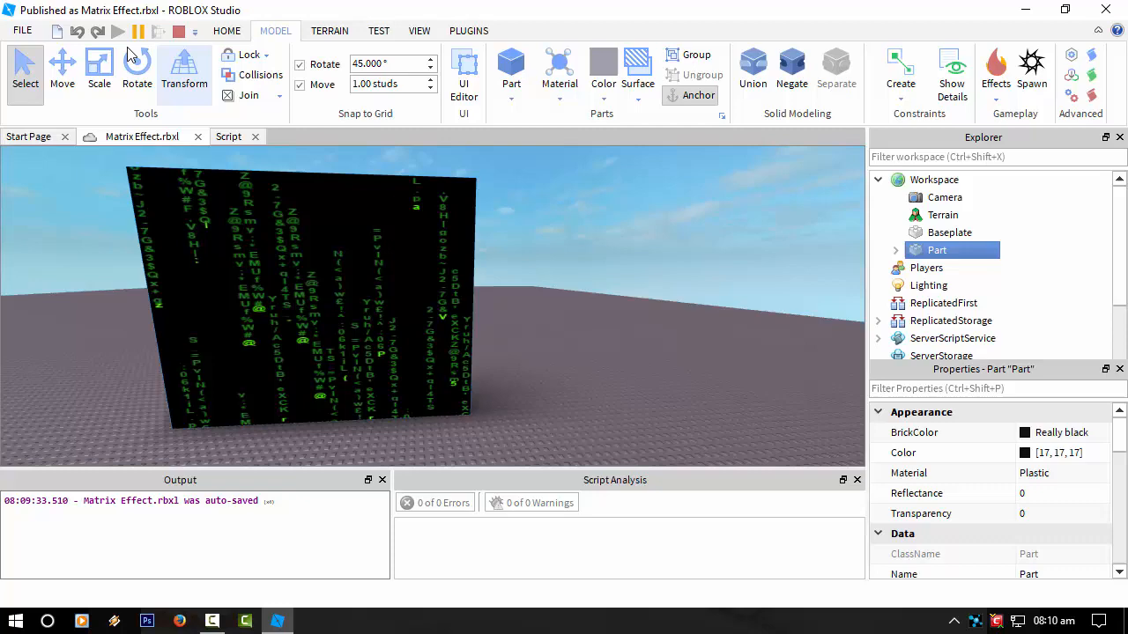
{"action": "left_click", "coordinate": [62, 69]}
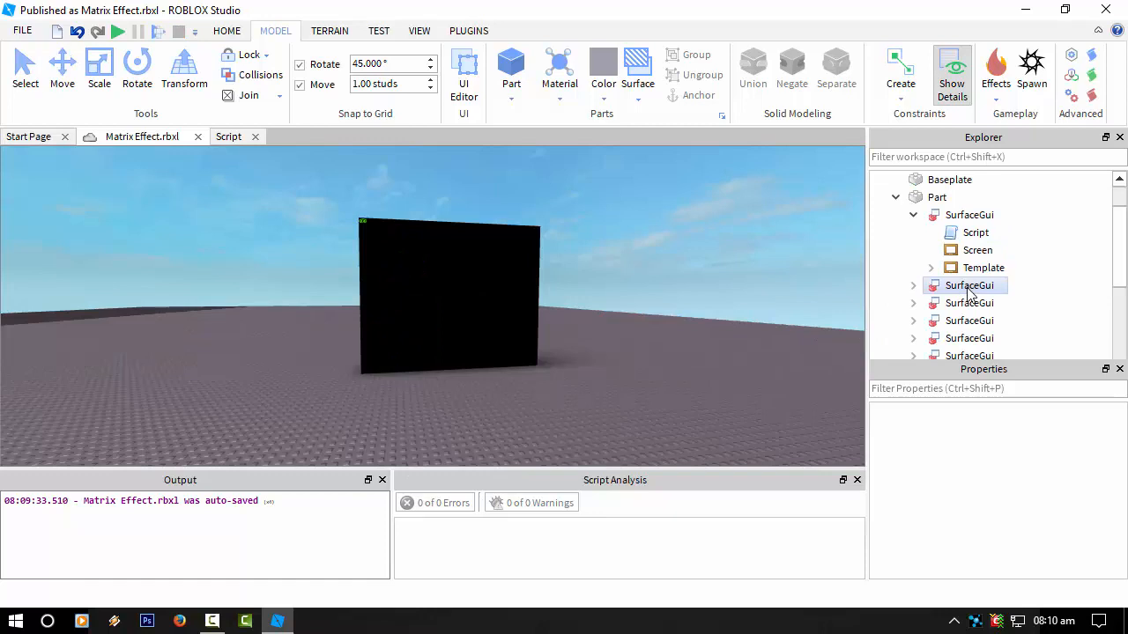
Step: Delete the duplicate SurfaceGui copies, keeping the original, and start a new play test
{"action": "left_click", "coordinate": [969, 284]}
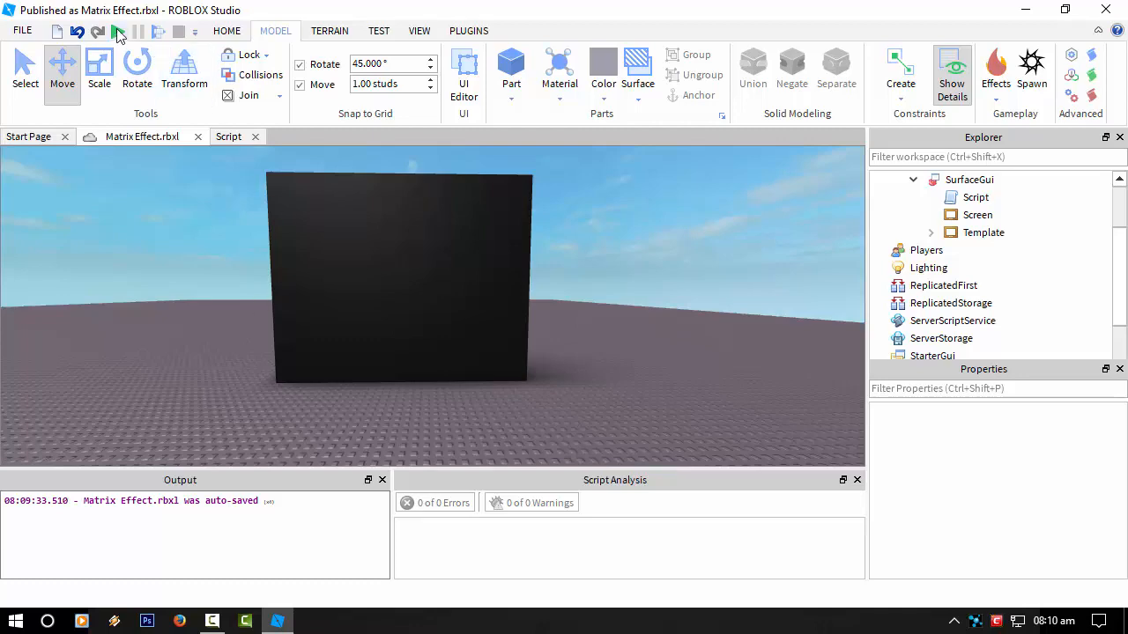
{"action": "left_click", "coordinate": [117, 30]}
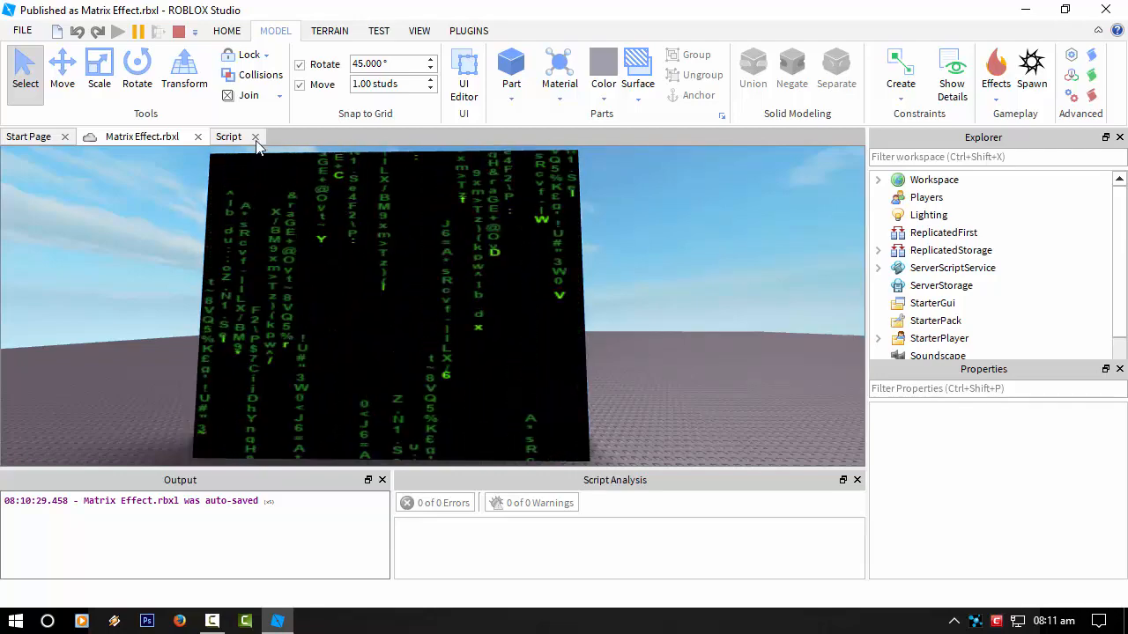
Step: Show the Matrix script's code and expand Workspace > Part > SurfaceGui > Screen to list Stream frames
{"action": "left_click", "coordinate": [229, 137]}
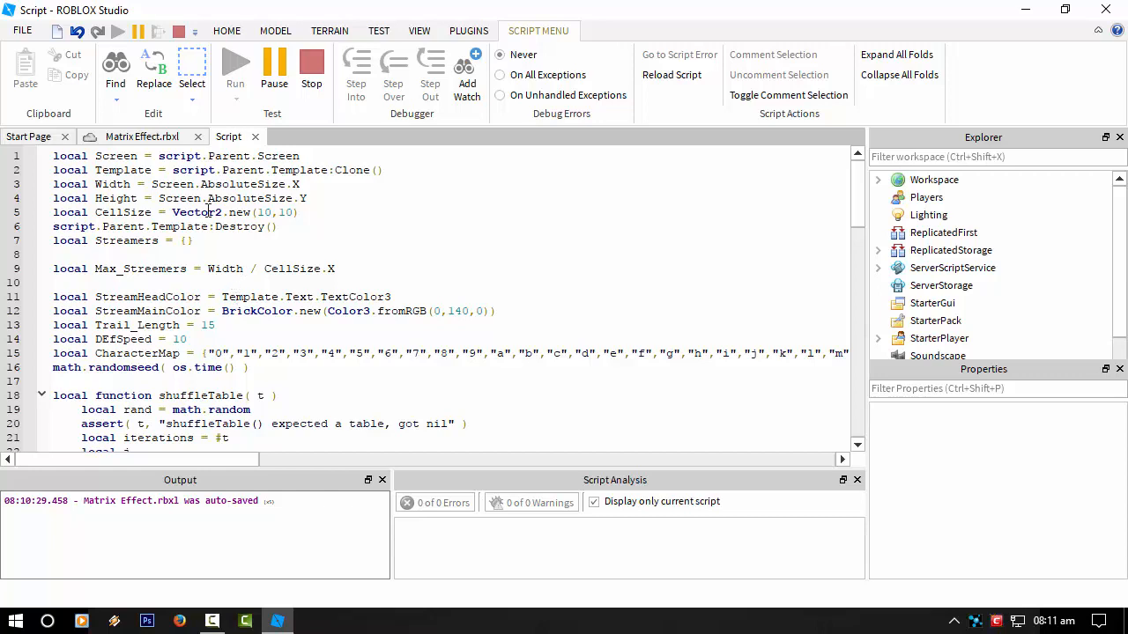
{"action": "mouse_move", "coordinate": [881, 181]}
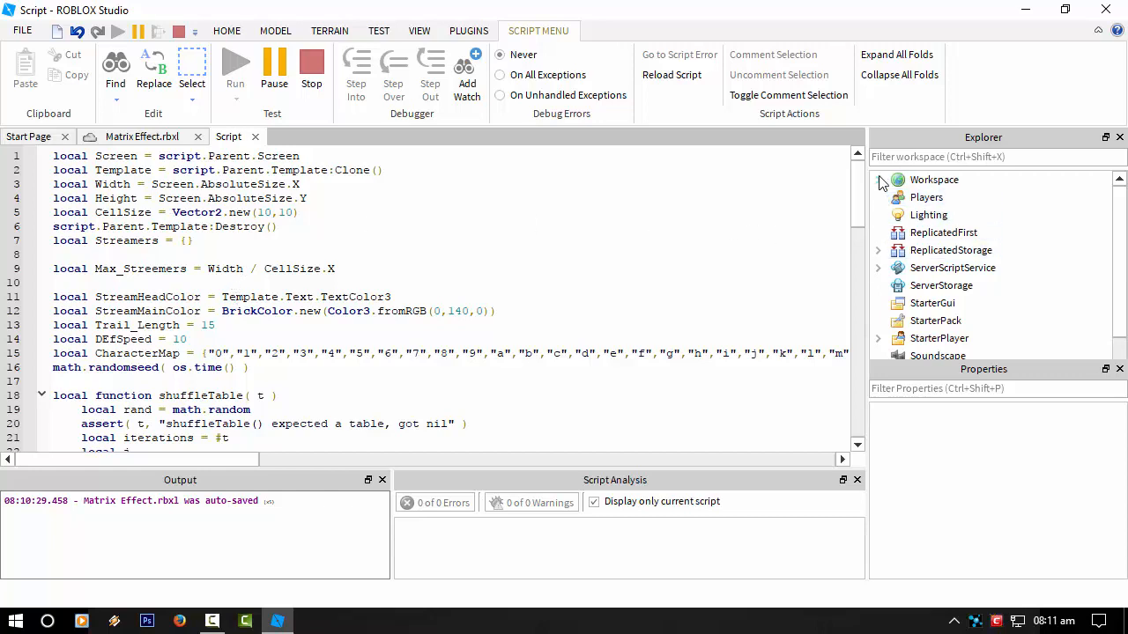
{"action": "left_click", "coordinate": [877, 180]}
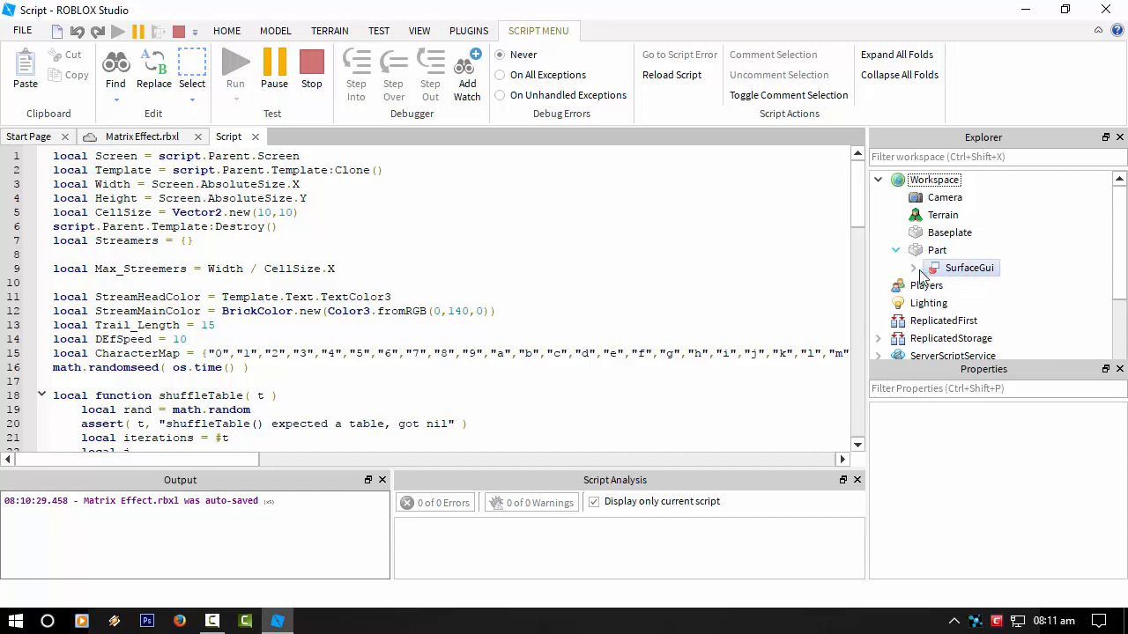
{"action": "left_click", "coordinate": [913, 268]}
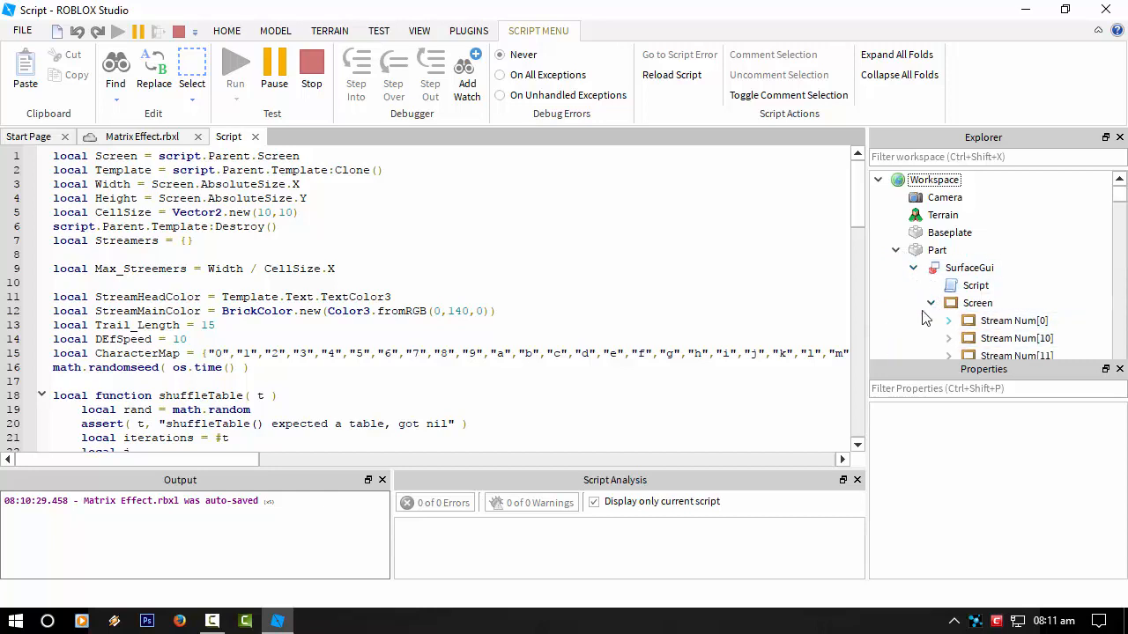
{"action": "left_click", "coordinate": [311, 68]}
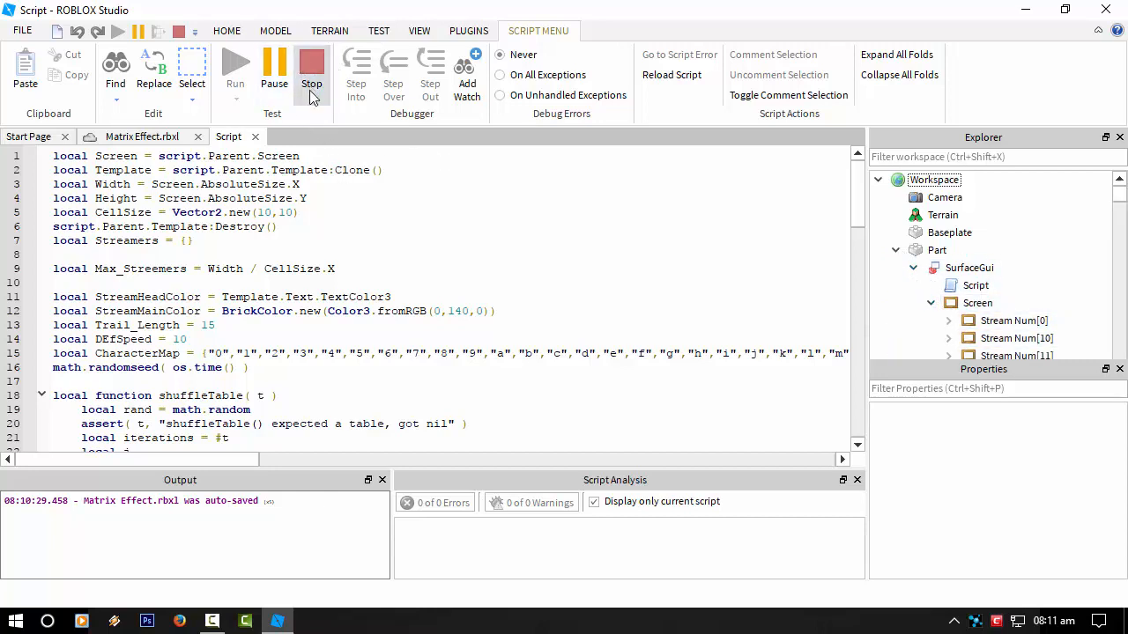
{"action": "left_click", "coordinate": [311, 70]}
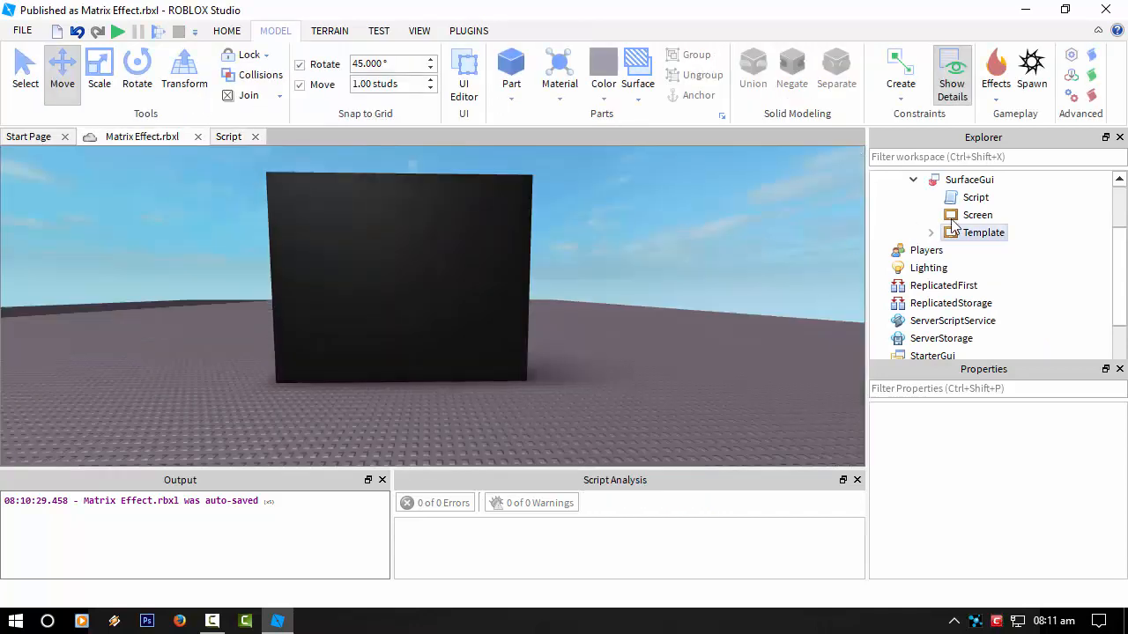
Step: Set the Screen frame's BackgroundColor3 to the cyan swatch instead of black
{"action": "left_click", "coordinate": [931, 232]}
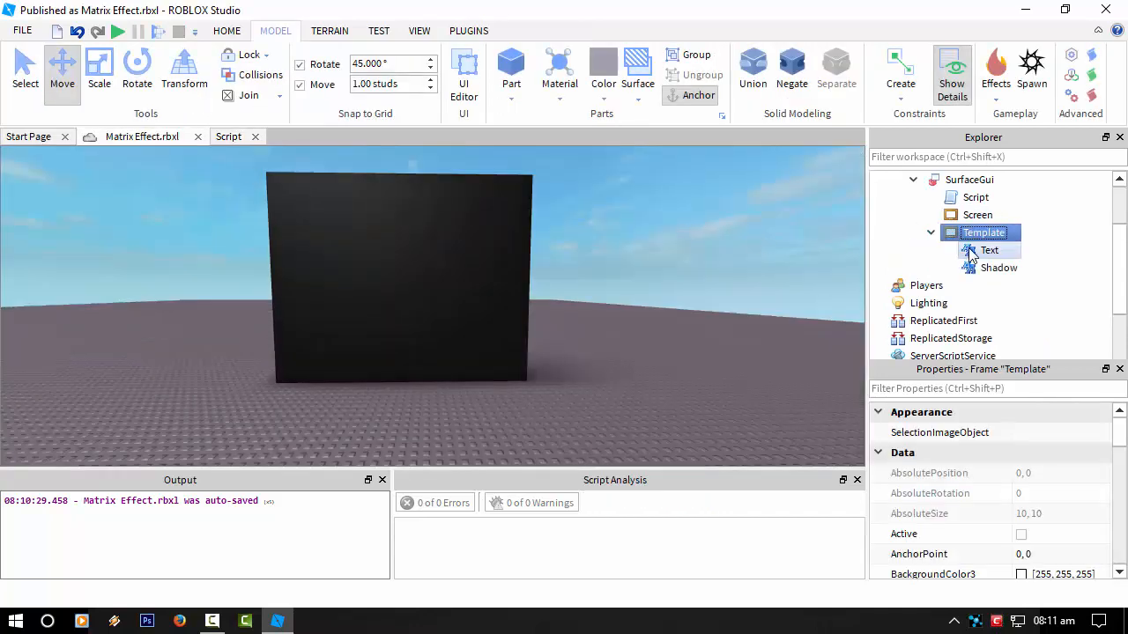
{"action": "left_click", "coordinate": [989, 251]}
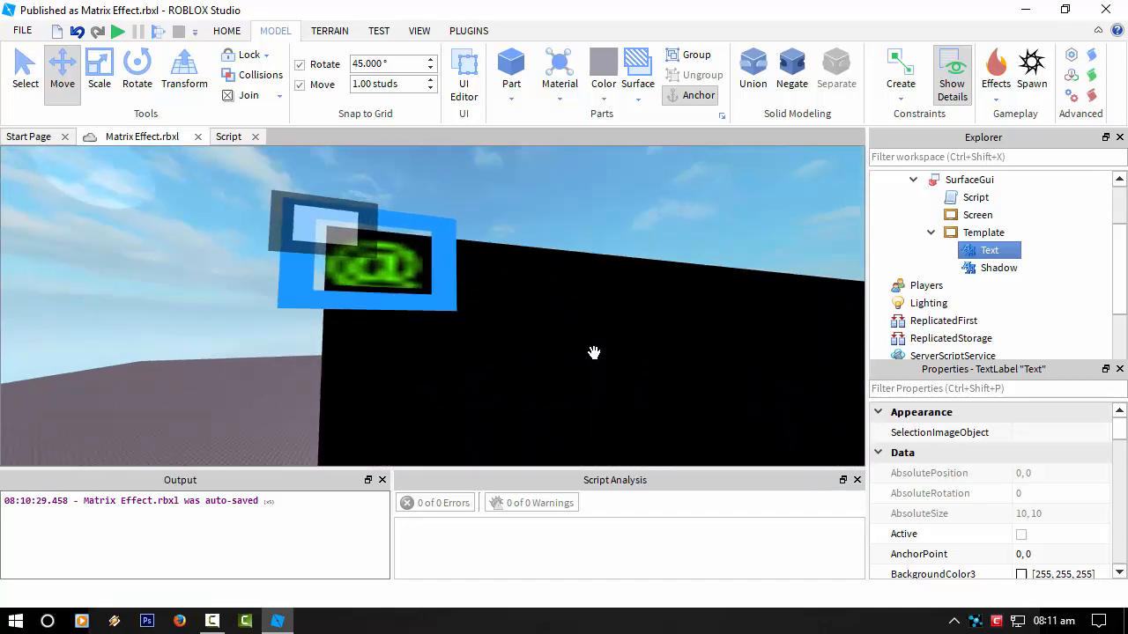
{"action": "left_click", "coordinate": [977, 214]}
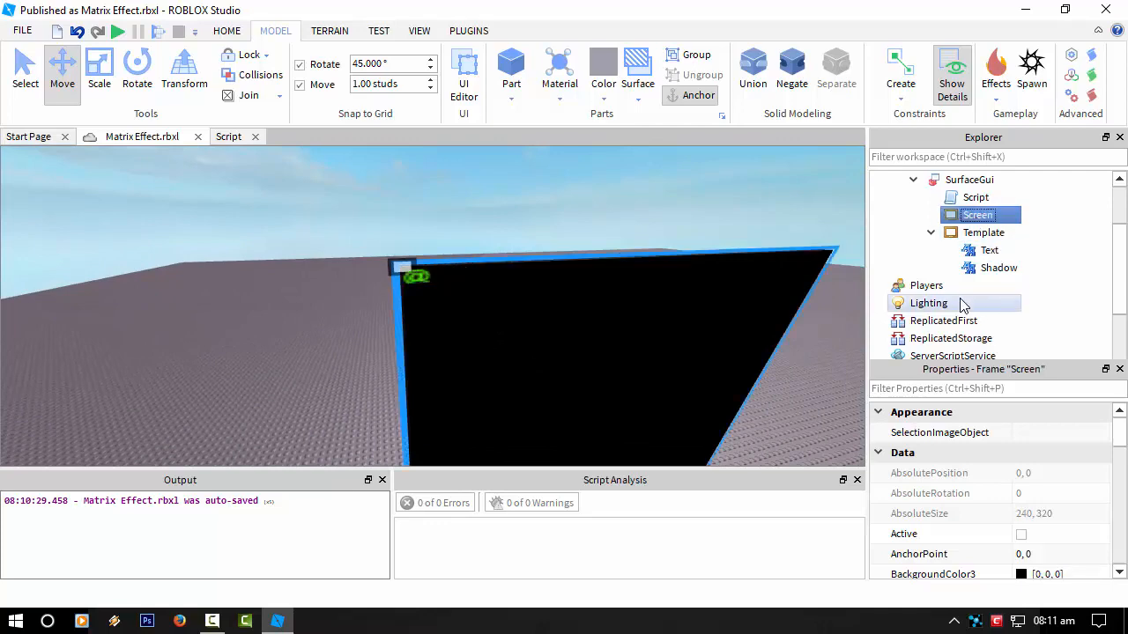
{"action": "mouse_move", "coordinate": [1035, 485]}
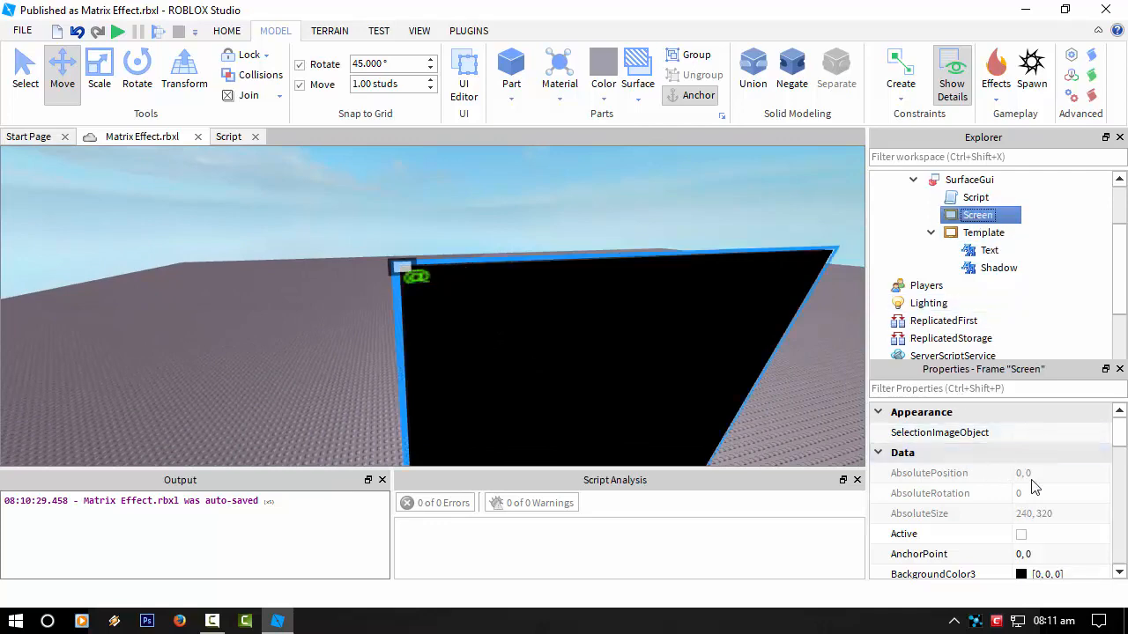
{"action": "left_click", "coordinate": [1021, 514]}
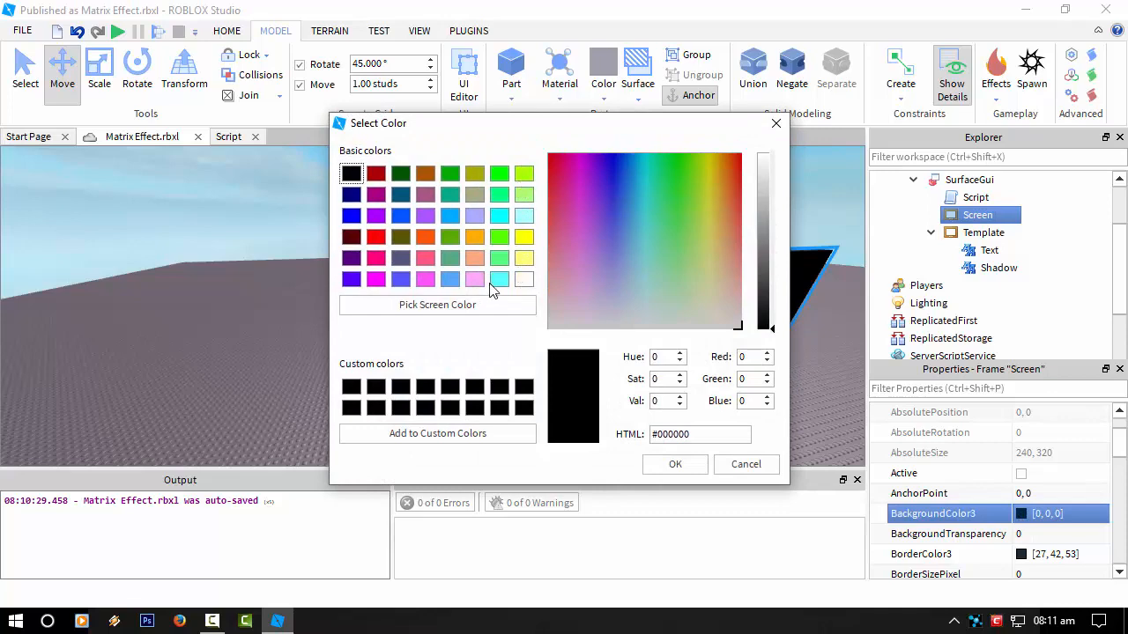
{"action": "left_click", "coordinate": [674, 465]}
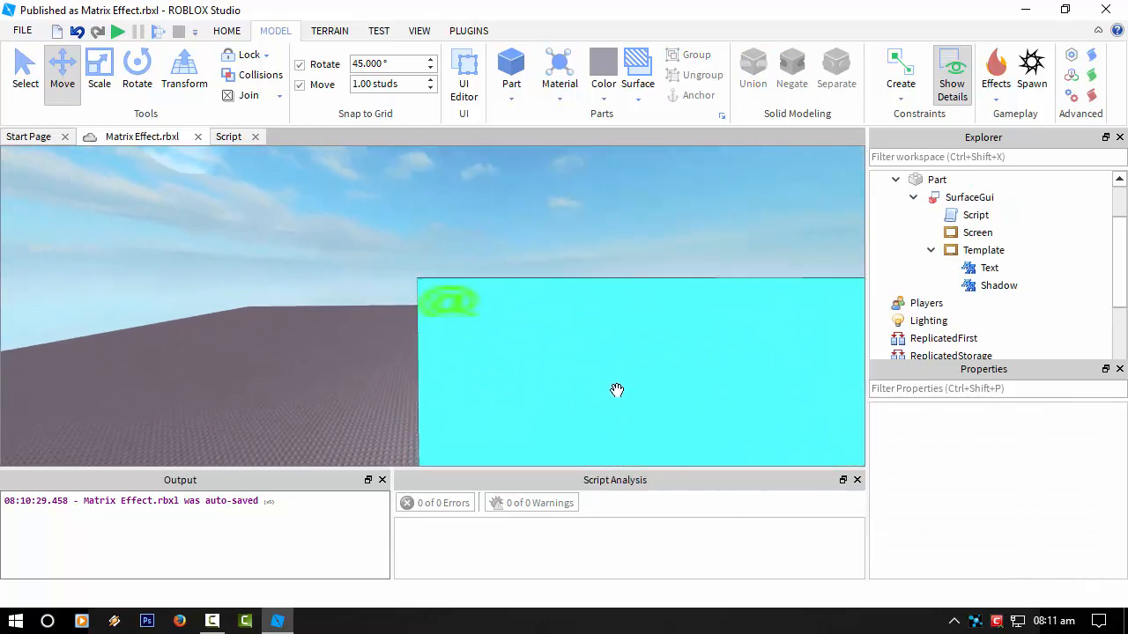
{"action": "left_click", "coordinate": [998, 284]}
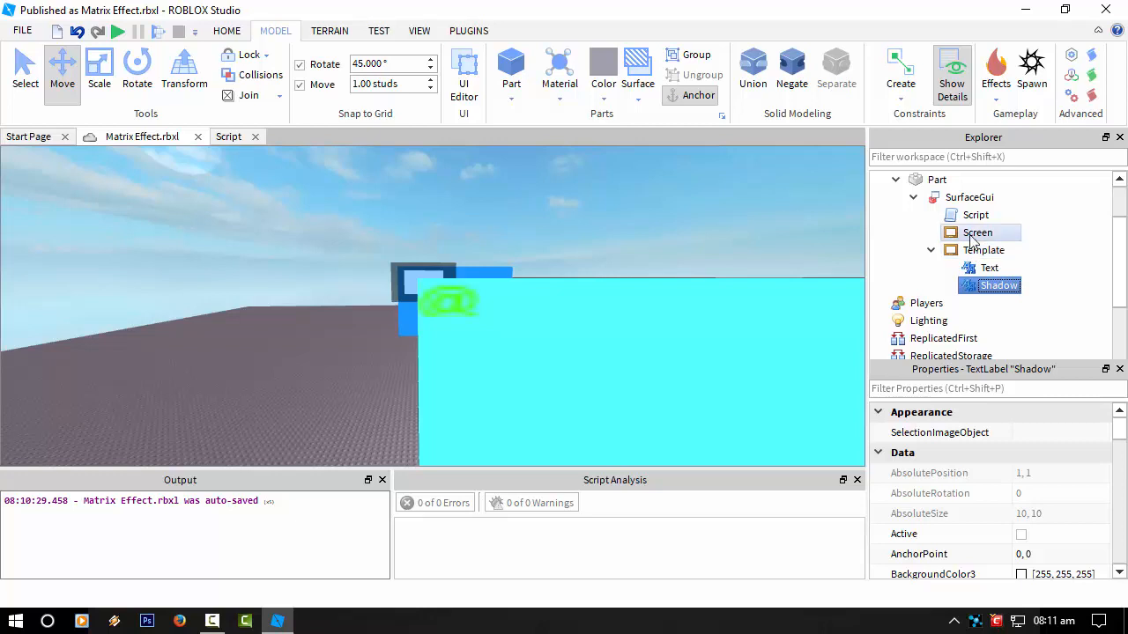
Step: Give the Template frame and Text label ZIndex 2, and the Shadow label ZIndex 3
{"action": "left_click", "coordinate": [977, 231]}
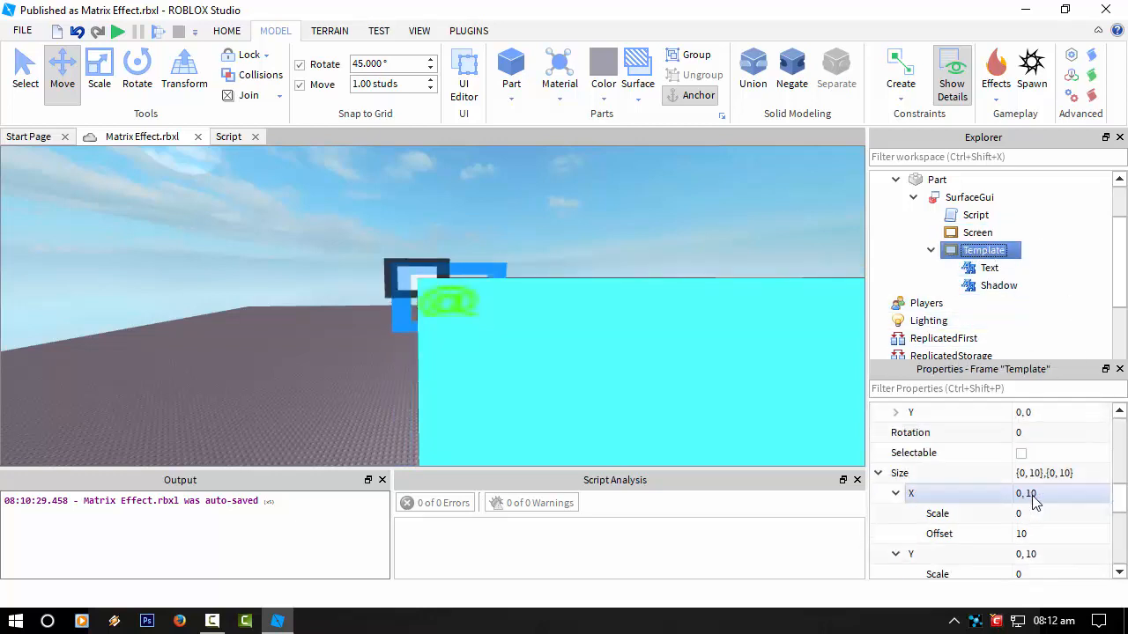
{"action": "scroll", "scroll_direction": "down", "scroll_amount": 3}
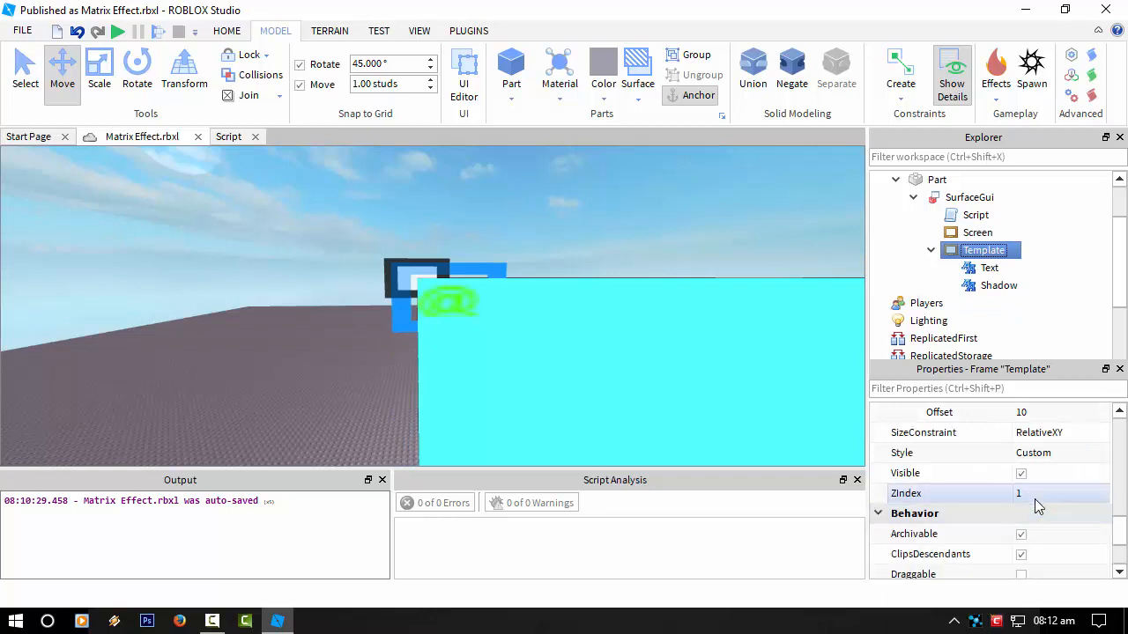
{"action": "left_click", "coordinate": [999, 285]}
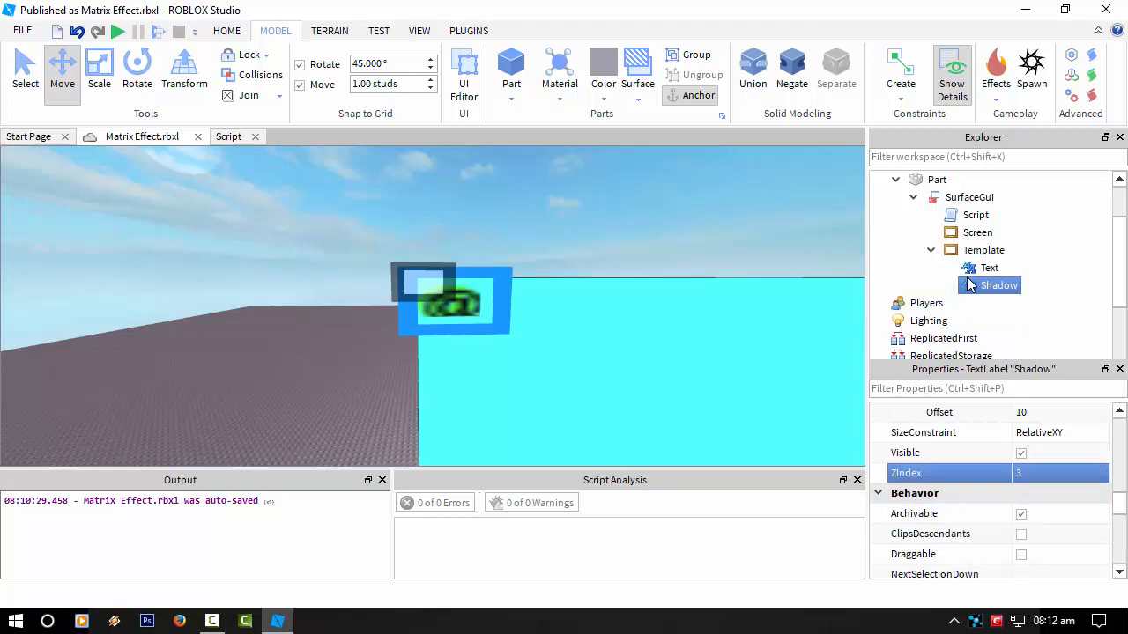
{"action": "left_click", "coordinate": [989, 268]}
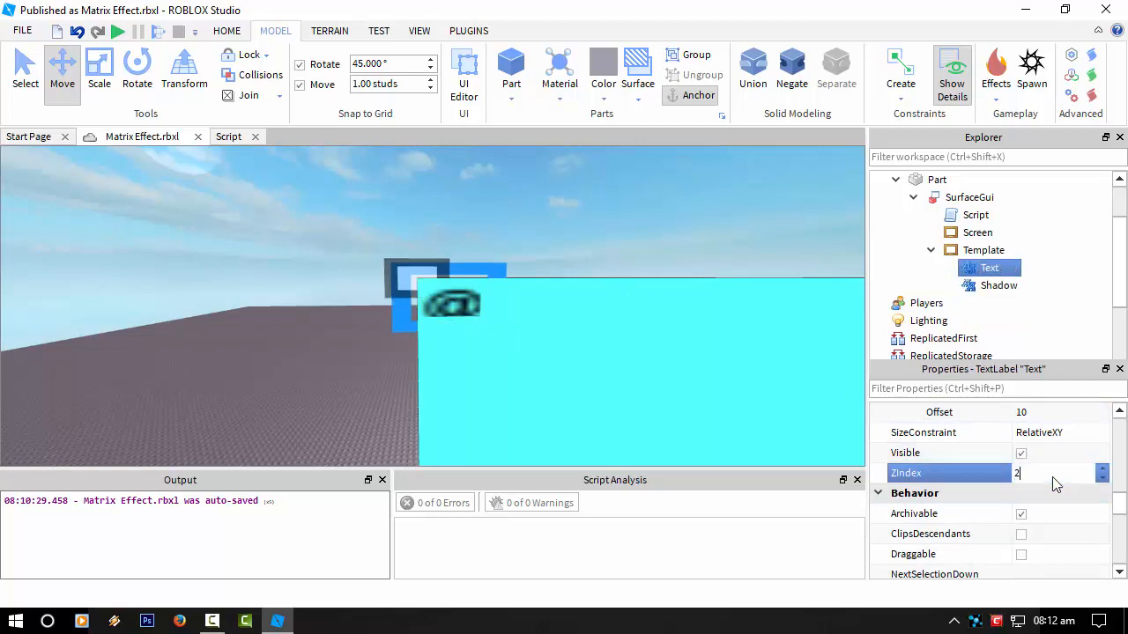
{"action": "left_click", "coordinate": [999, 285]}
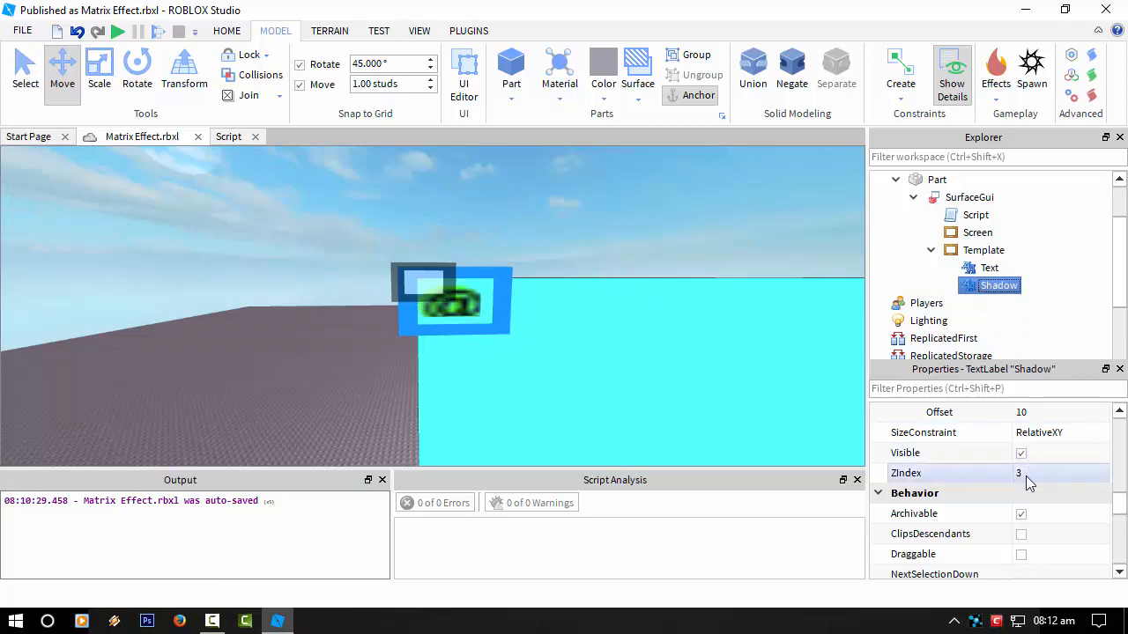
{"action": "left_click", "coordinate": [989, 268]}
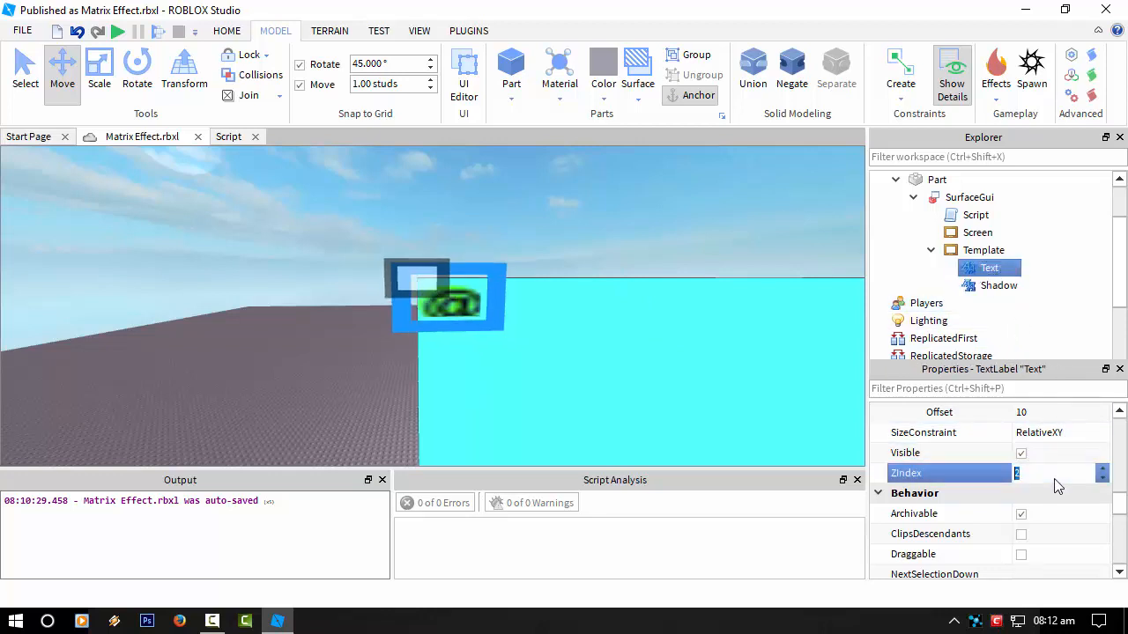
{"action": "left_click", "coordinate": [998, 284]}
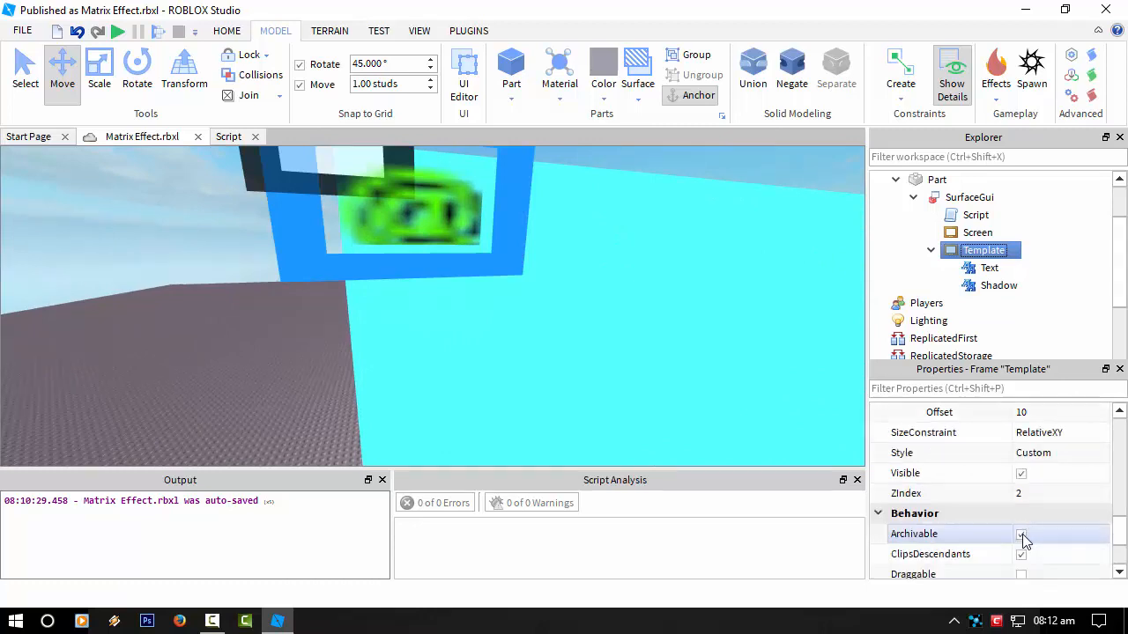
{"action": "left_click", "coordinate": [1021, 533]}
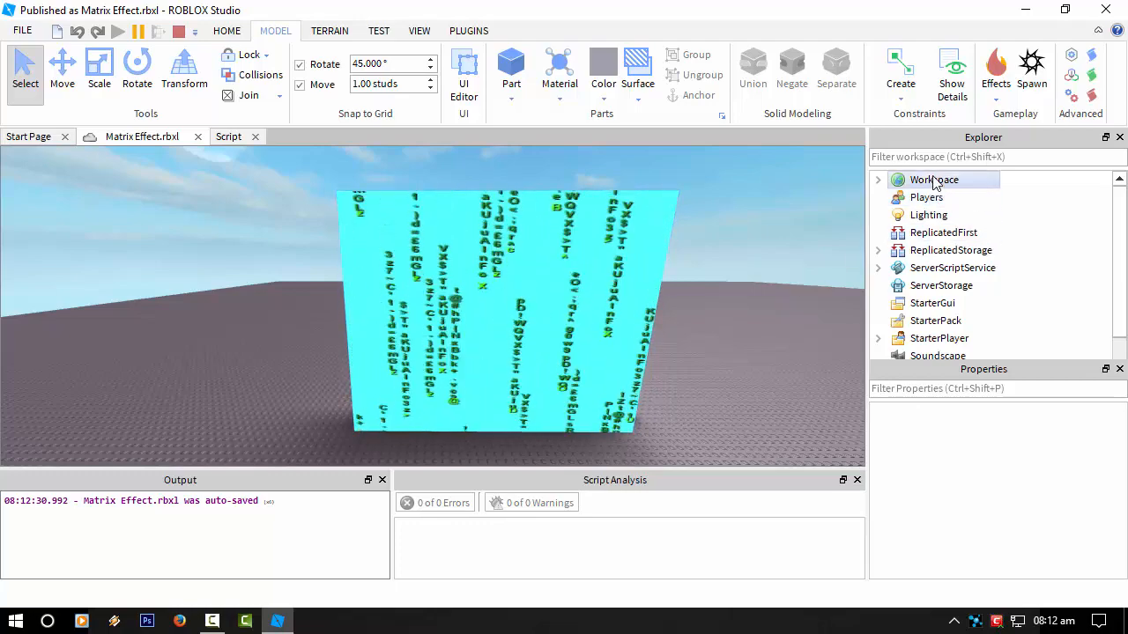
Step: During the test, expand Workspace > Part > SurfaceGui and select the Screen frame
{"action": "left_click", "coordinate": [877, 178]}
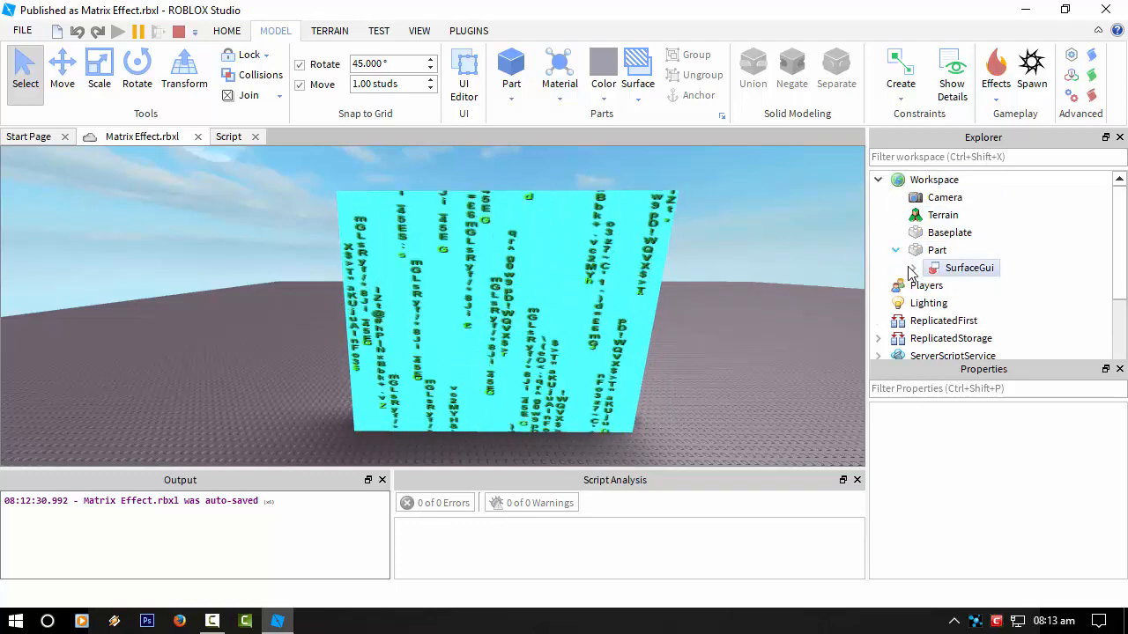
{"action": "left_click", "coordinate": [912, 268]}
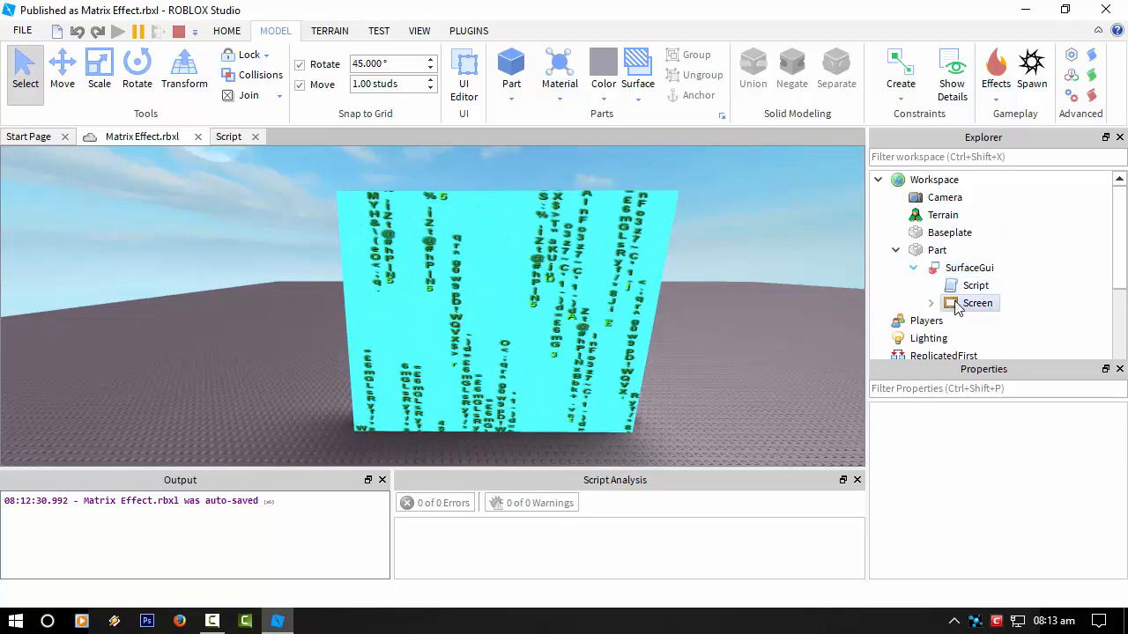
{"action": "left_click", "coordinate": [977, 302]}
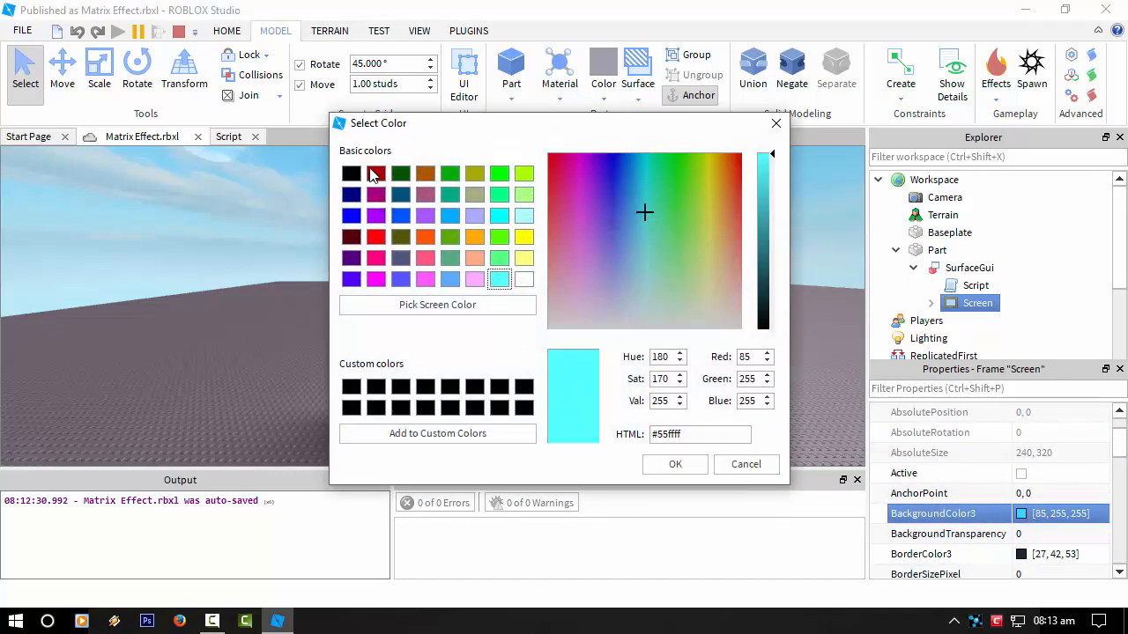
Step: Pick a swatch in the Screen frame's BackgroundColor3 colour picker
{"action": "left_click", "coordinate": [675, 464]}
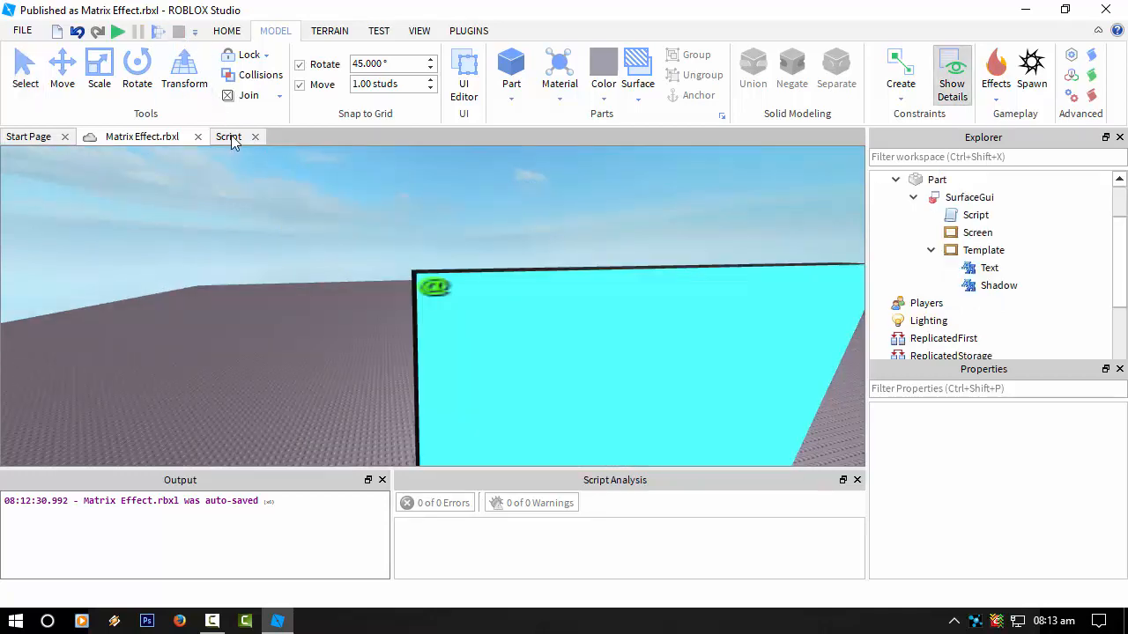
{"action": "left_click", "coordinate": [228, 137]}
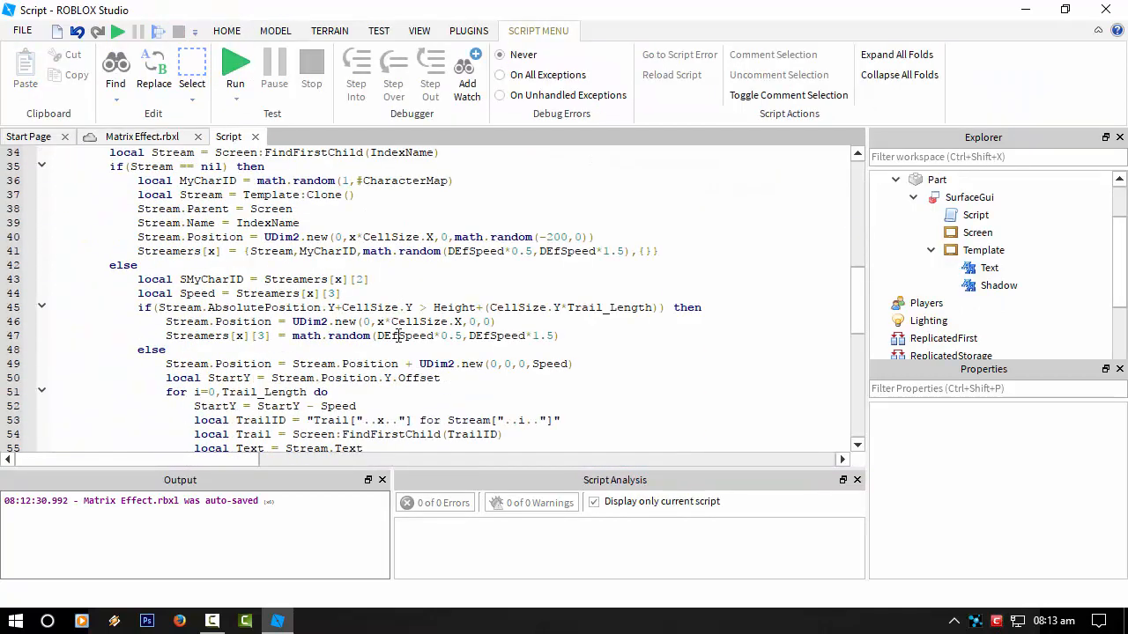
{"action": "scroll", "scroll_direction": "down", "scroll_amount": 3}
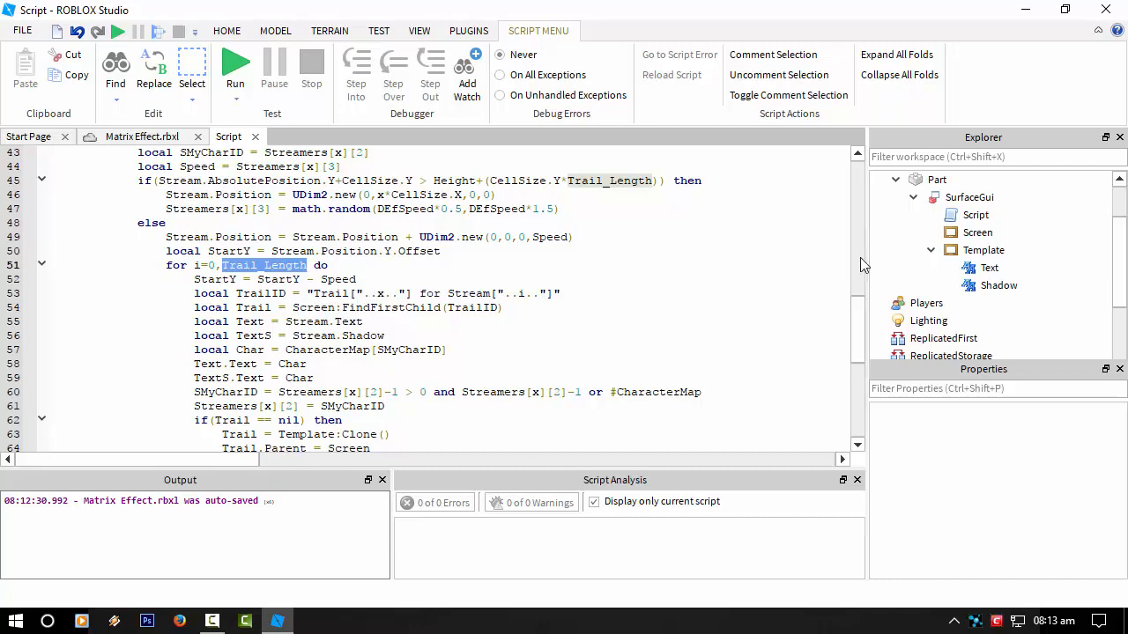
{"action": "left_click", "coordinate": [983, 251]}
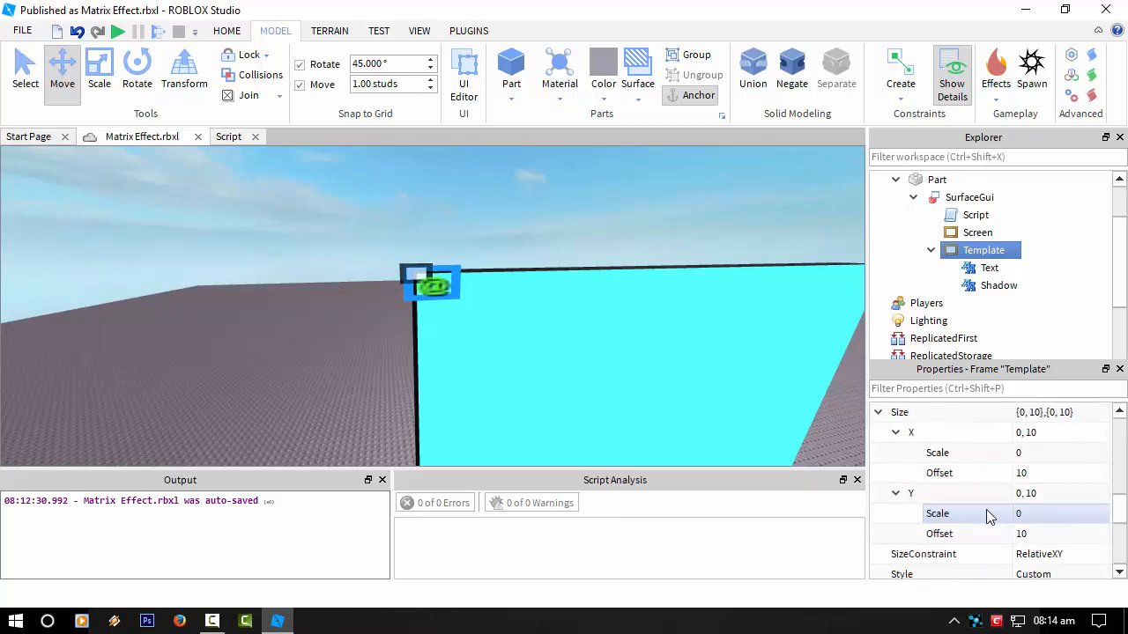
Step: Select the Screen frame in Explorer to set its BackgroundColor3 to black [0, 0, 0]
{"action": "scroll", "scroll_direction": "down", "scroll_amount": 3}
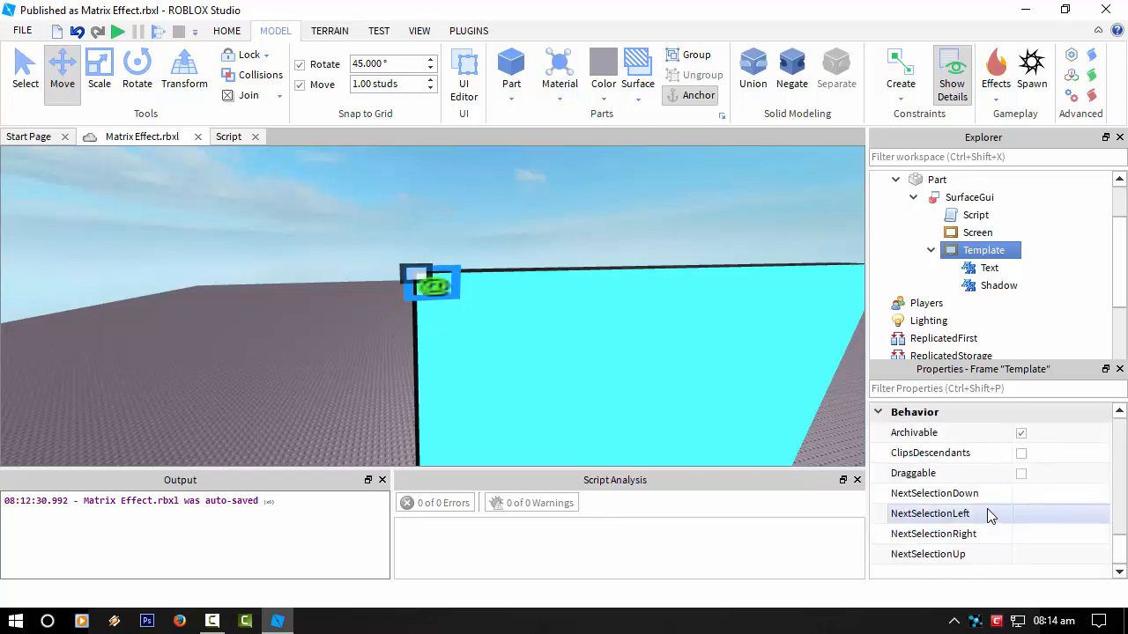
{"action": "left_click", "coordinate": [977, 232]}
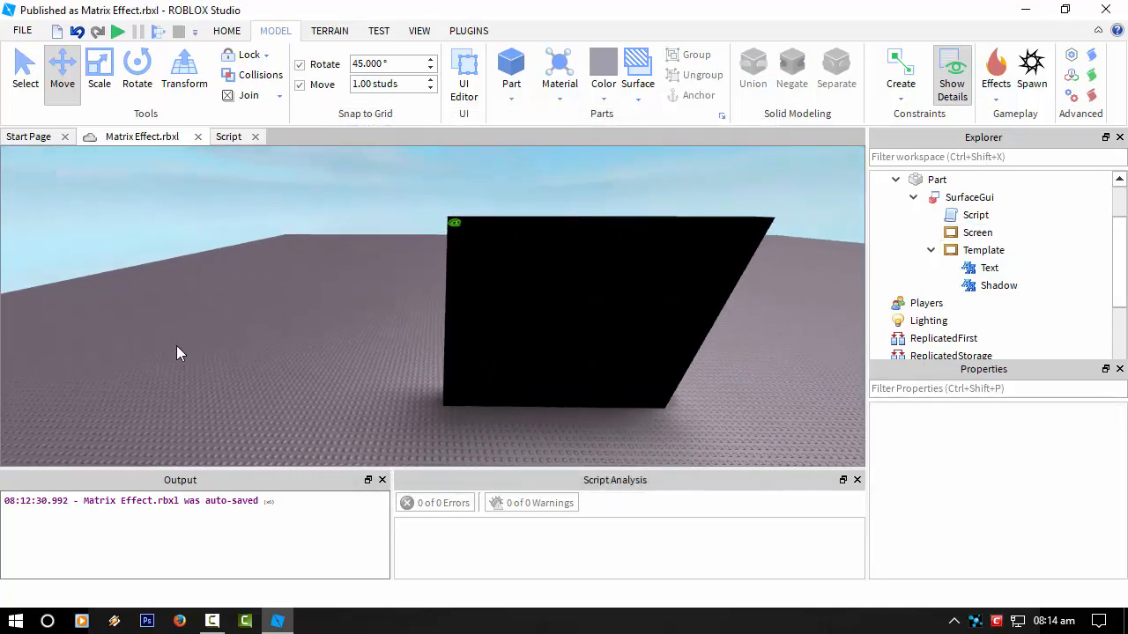
{"action": "mouse_move", "coordinate": [185, 332]}
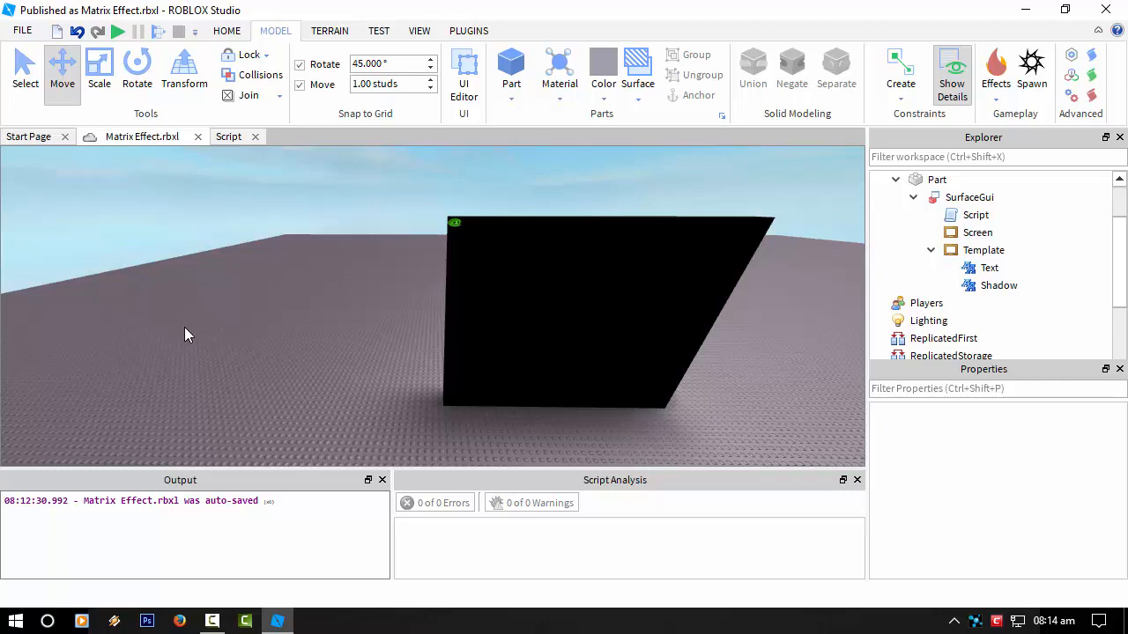
{"action": "mouse_move", "coordinate": [222, 268]}
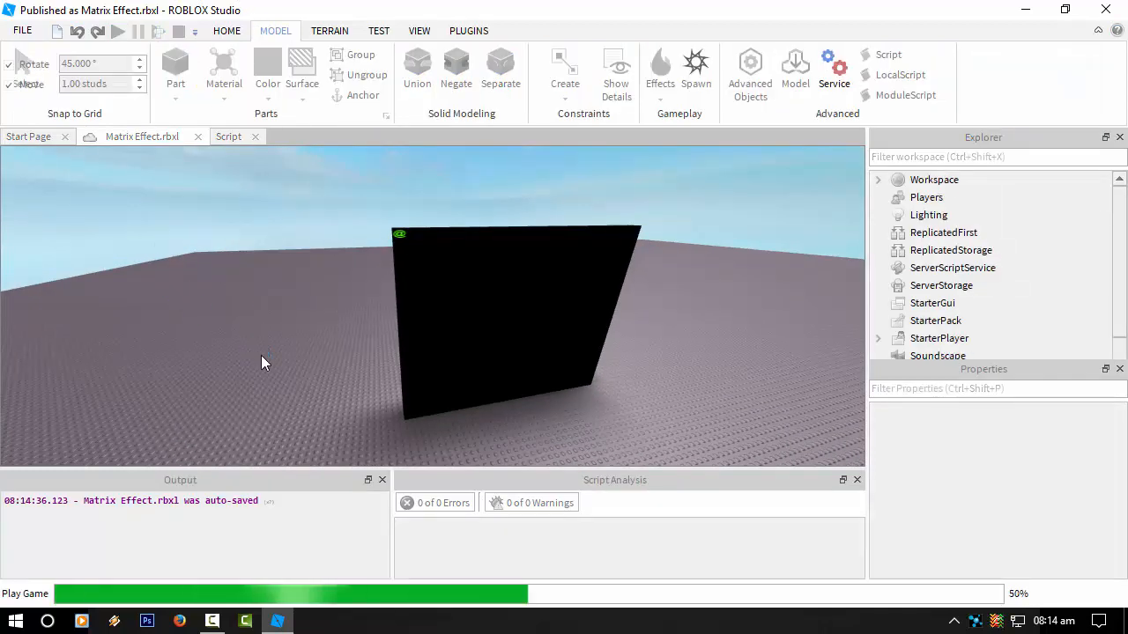
Step: Start a play test to watch green Matrix characters fall down the black part
{"action": "left_click", "coordinate": [118, 31]}
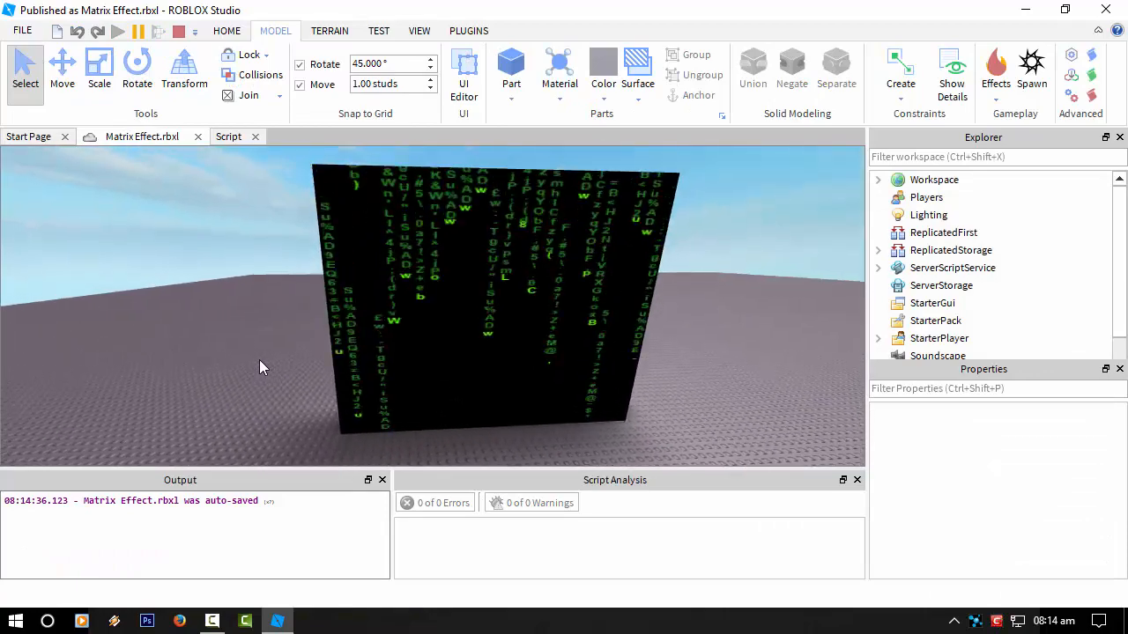
{"action": "mouse_move", "coordinate": [255, 354]}
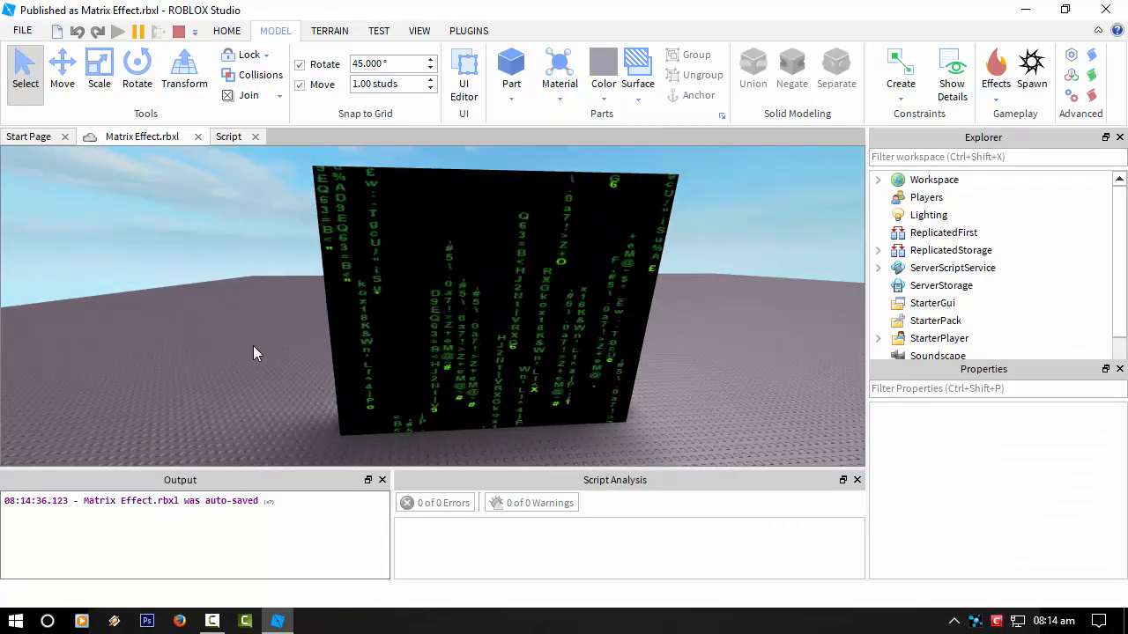